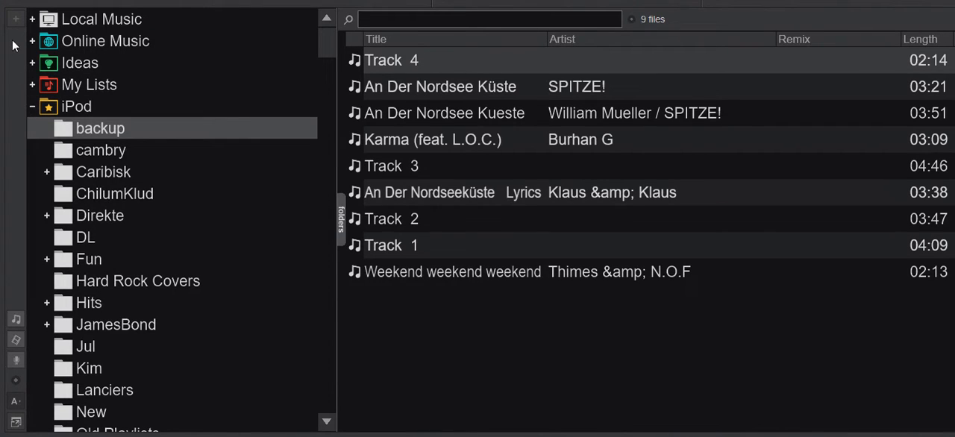
mouse_move(21, 113)
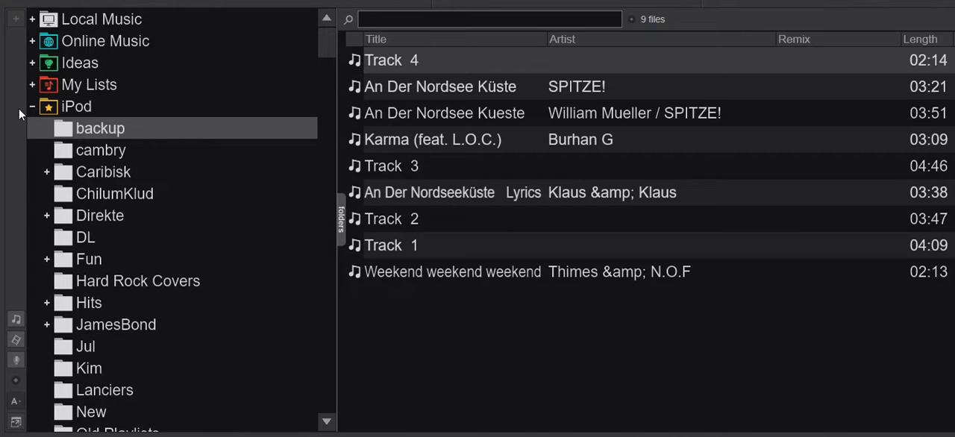
mouse_move(18, 51)
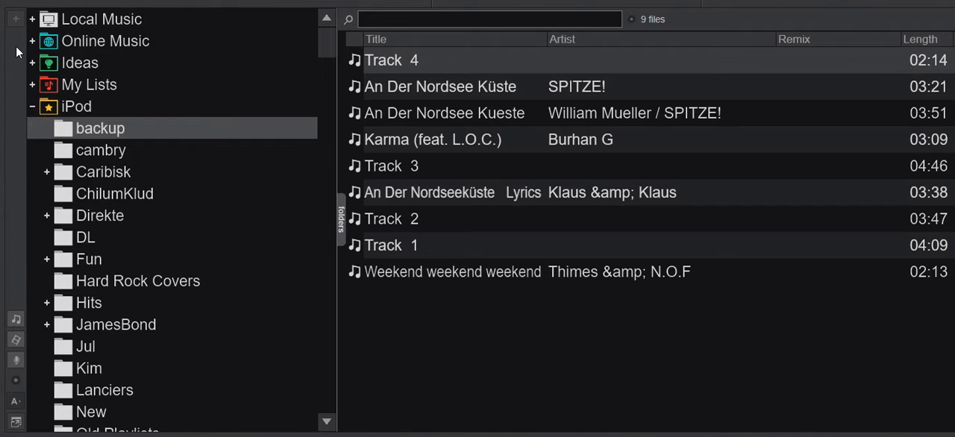
mouse_move(18, 33)
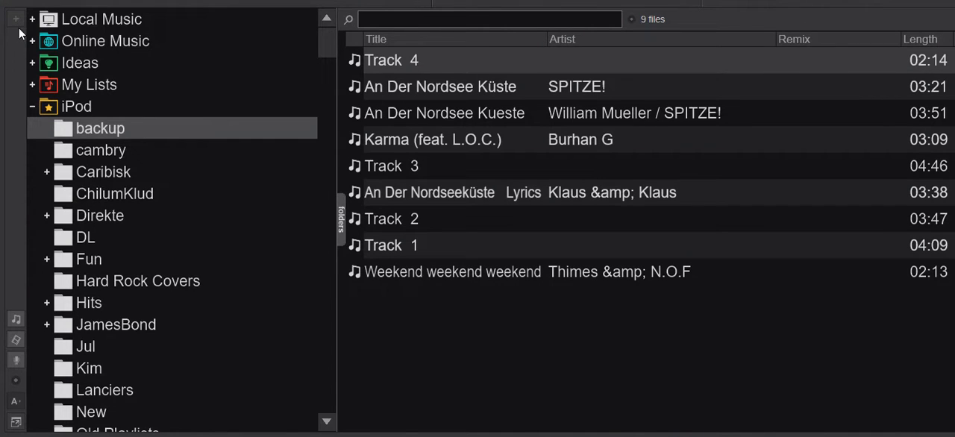
mouse_move(21, 78)
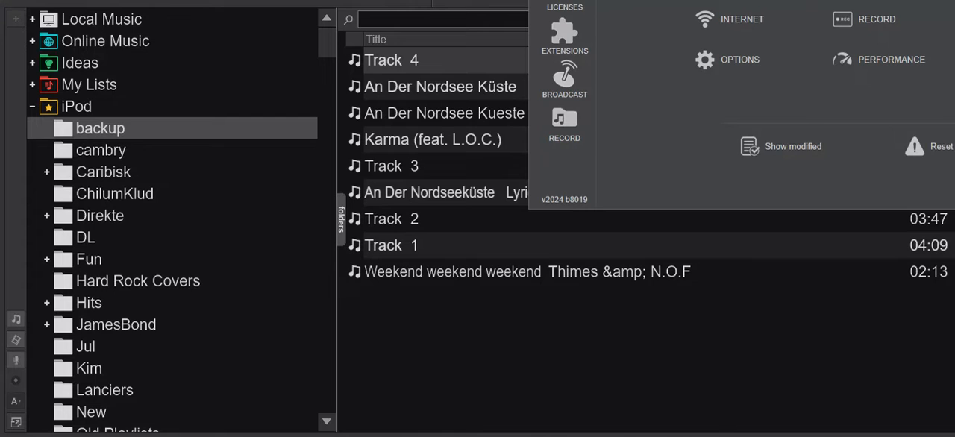
Enable the browserPreviousFoldersButton option (found via 'previ') and close the settings
left_click(740, 60)
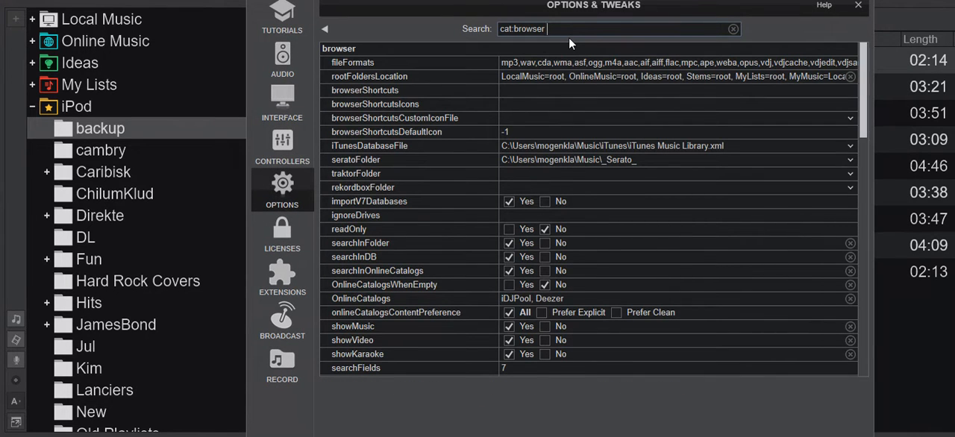
type("previ")
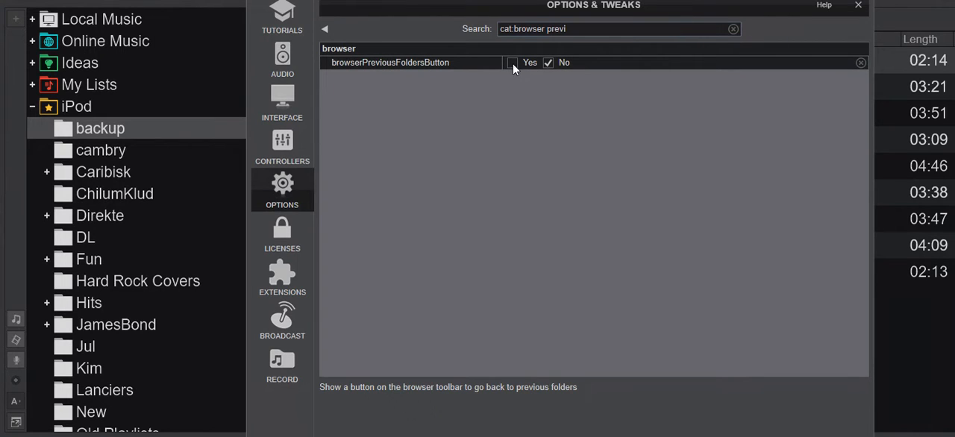
left_click(513, 63)
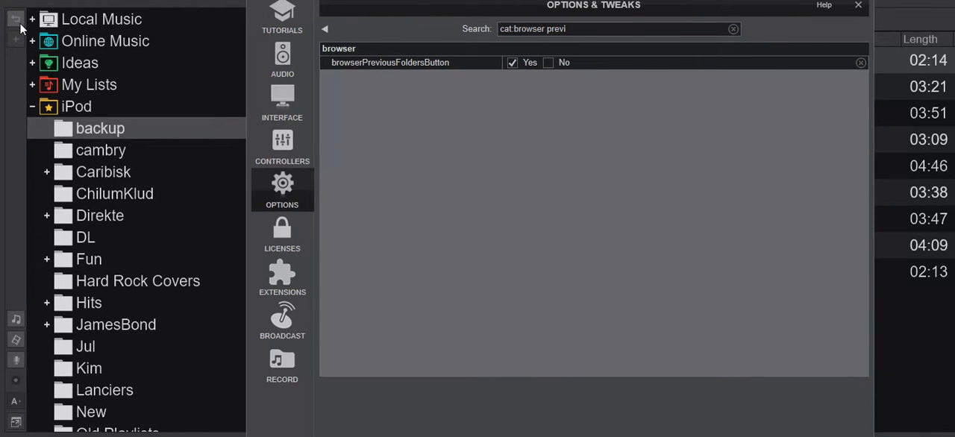
mouse_move(864, 12)
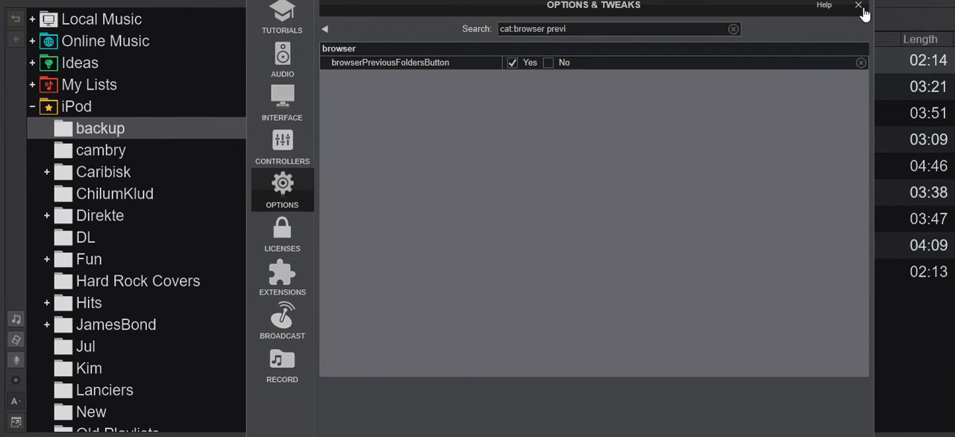
left_click(858, 6)
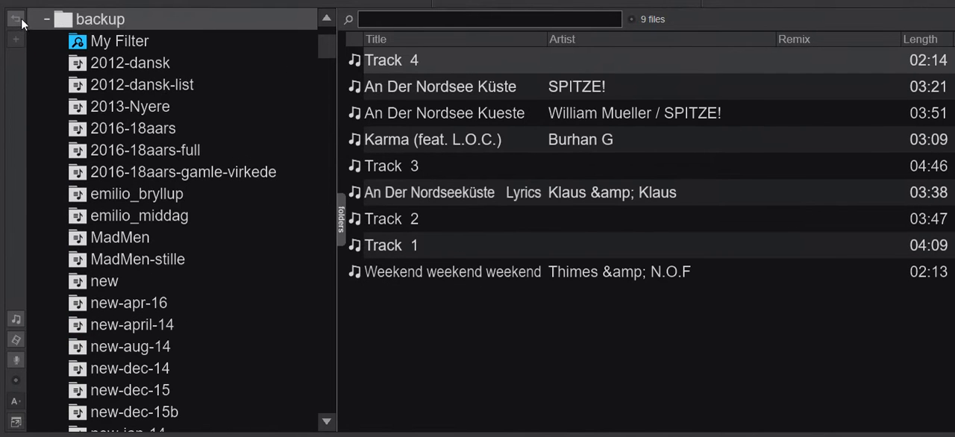
Try the new Go To Last Folder button to return to previously visited folders
left_click(45, 19)
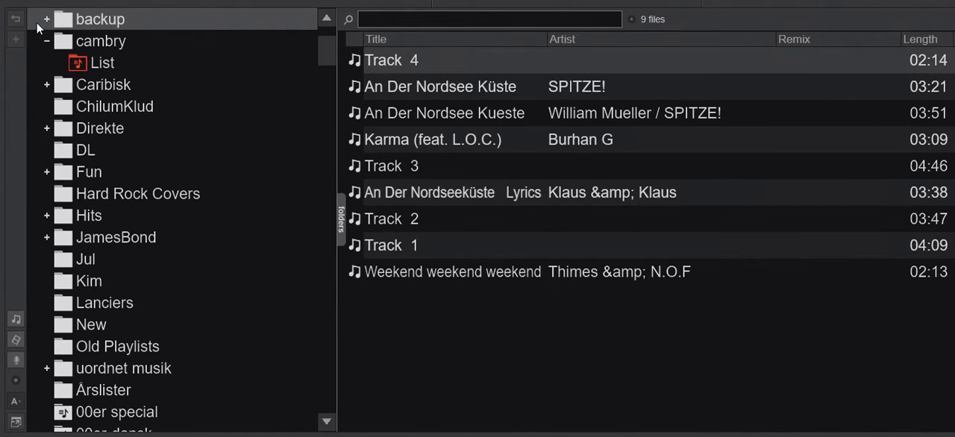
mouse_move(15, 18)
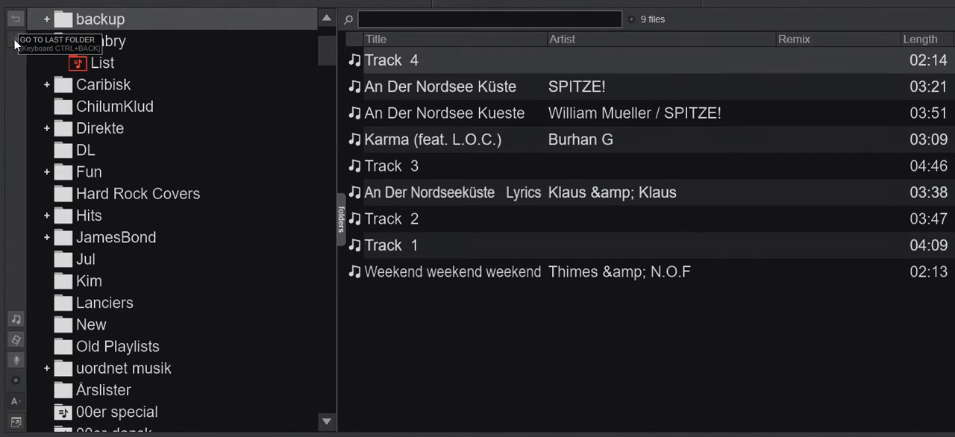
left_click(47, 42)
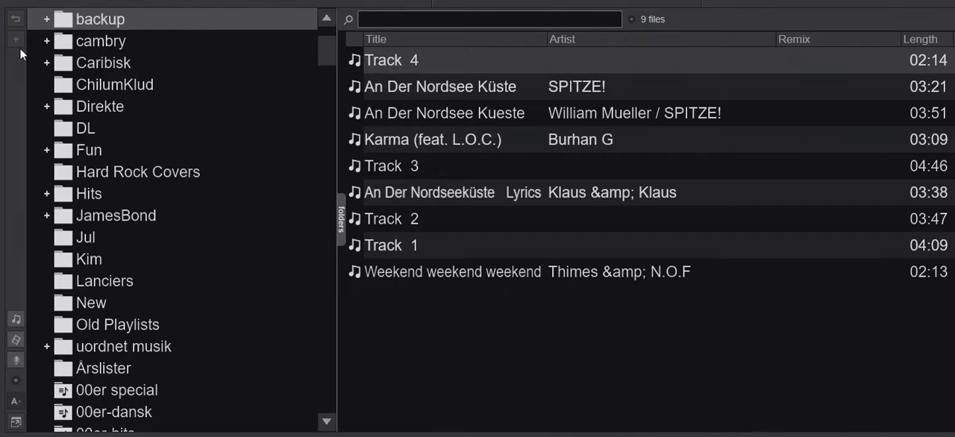
mouse_move(15, 38)
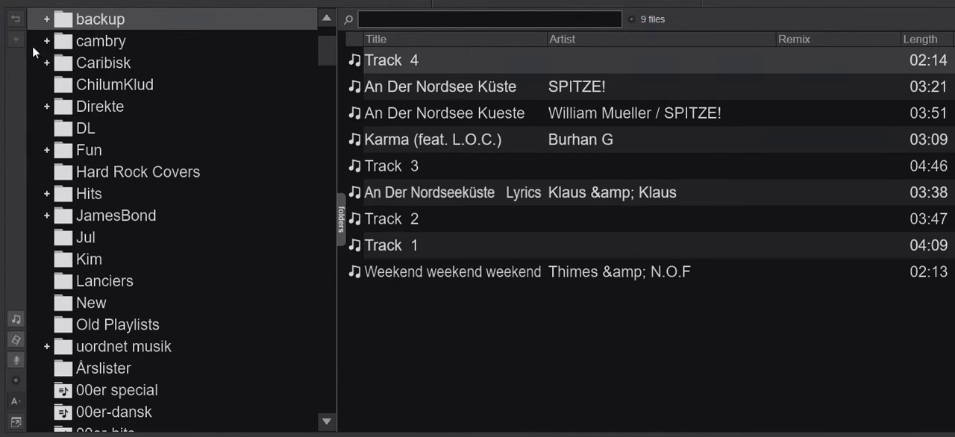
mouse_move(24, 58)
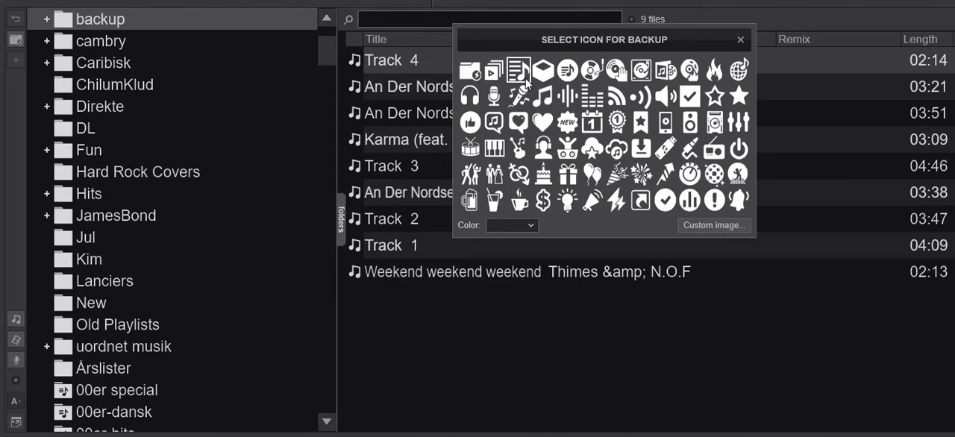
Pick an icon for the backup folder's sidebar shortcut in the Select Icon dialog
left_click(740, 39)
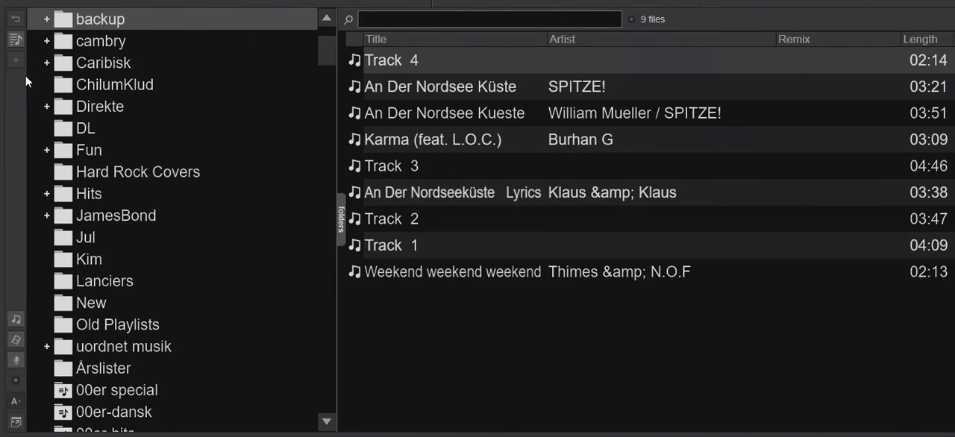
mouse_move(58, 57)
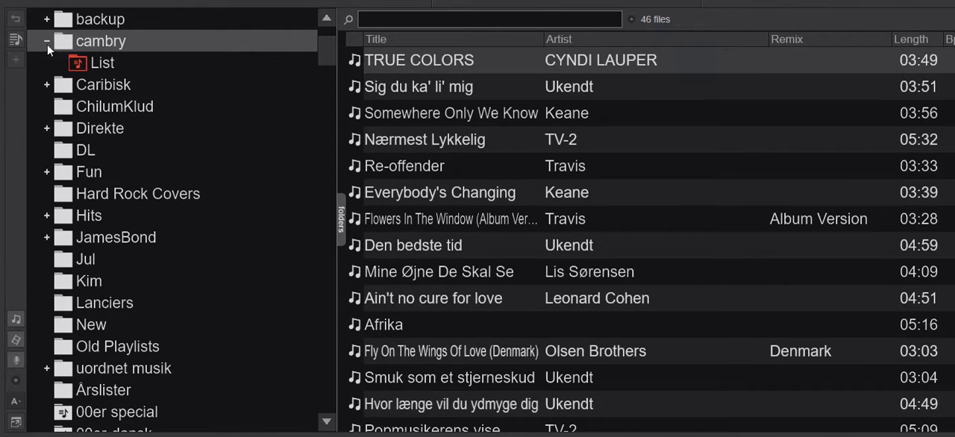
mouse_move(15, 62)
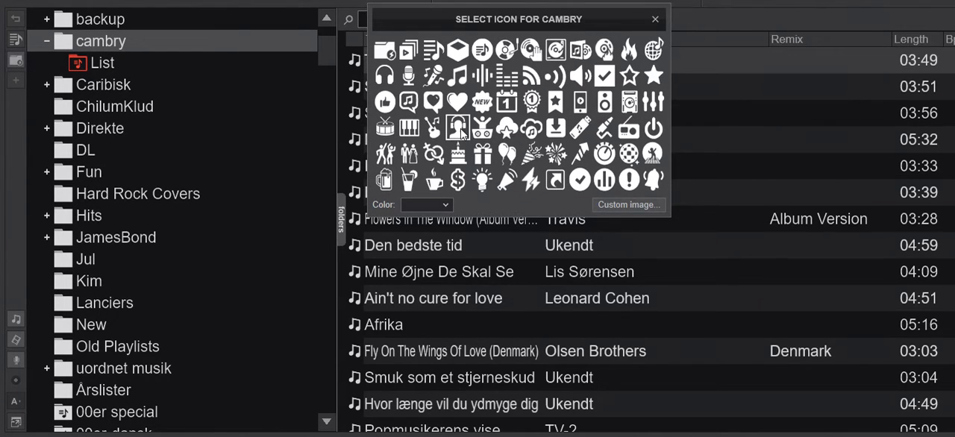
Pick an icon for the cambry folder's sidebar shortcut in its Select Icon dialog
left_click(653, 19)
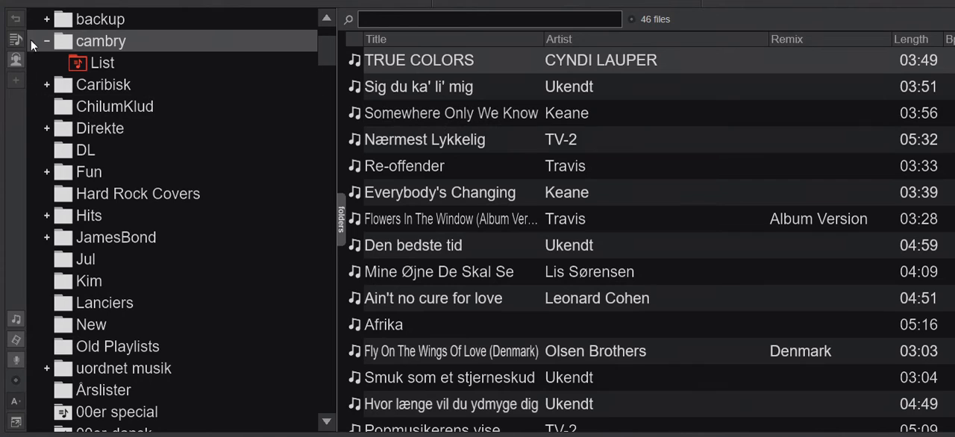
mouse_move(16, 60)
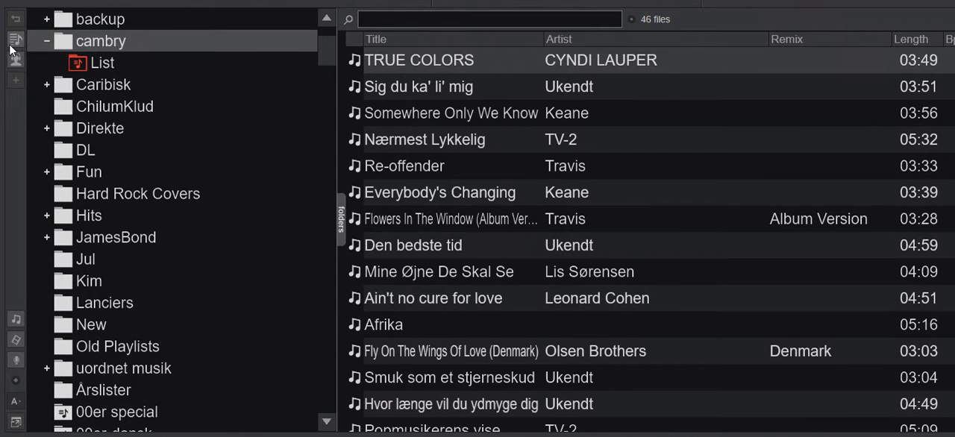
mouse_move(15, 81)
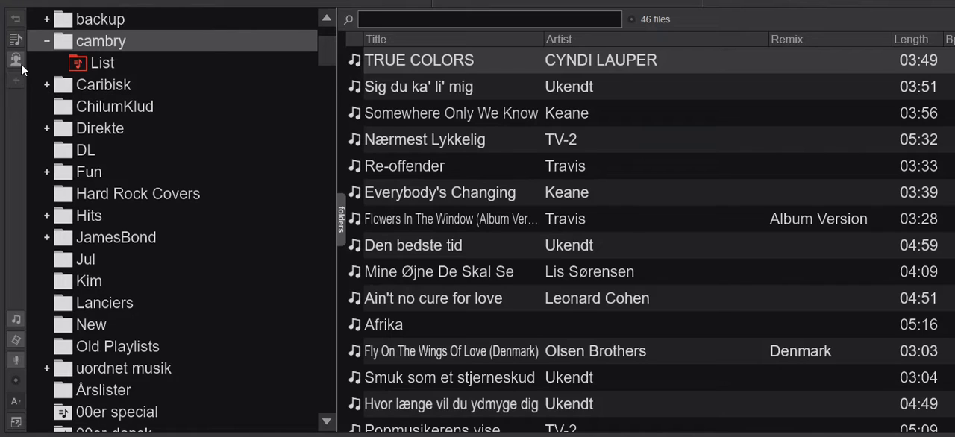
mouse_move(15, 81)
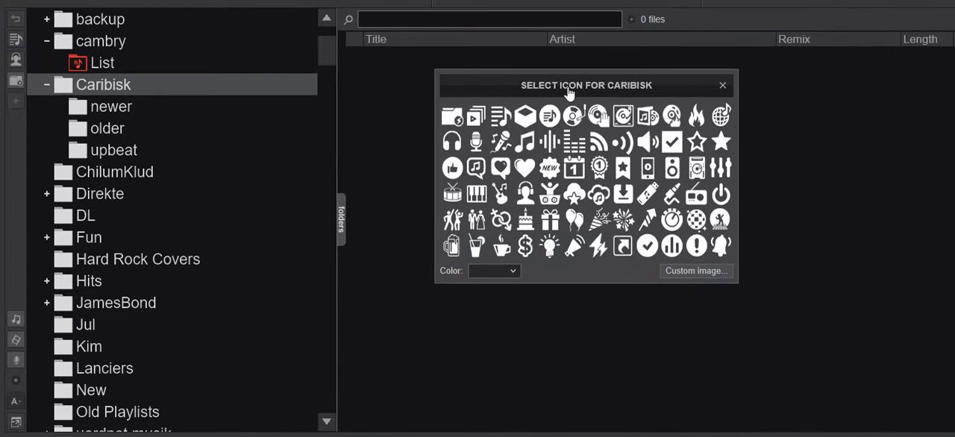
Give the Caribisk shortcut an icon and colour it red, then close the chooser
left_click(722, 84)
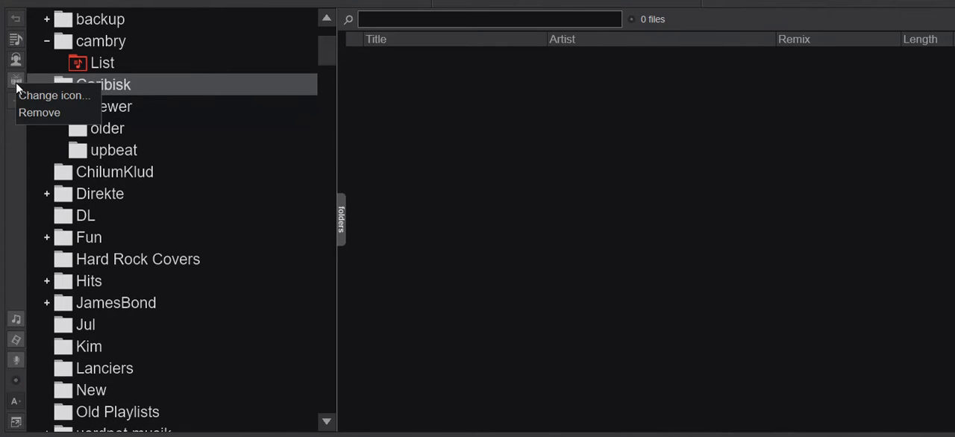
left_click(54, 95)
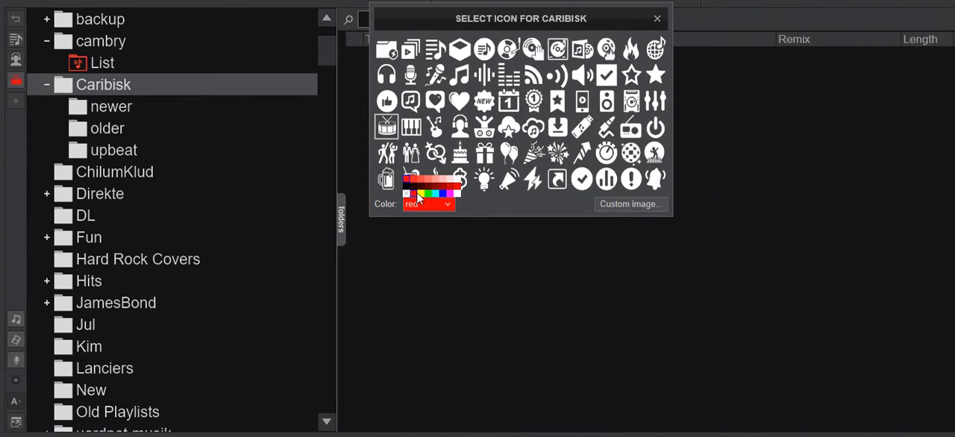
left_click(418, 195)
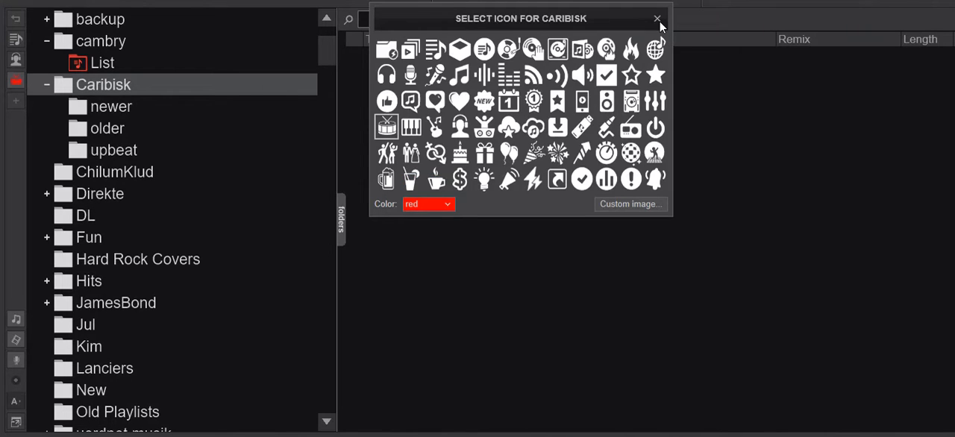
left_click(657, 17)
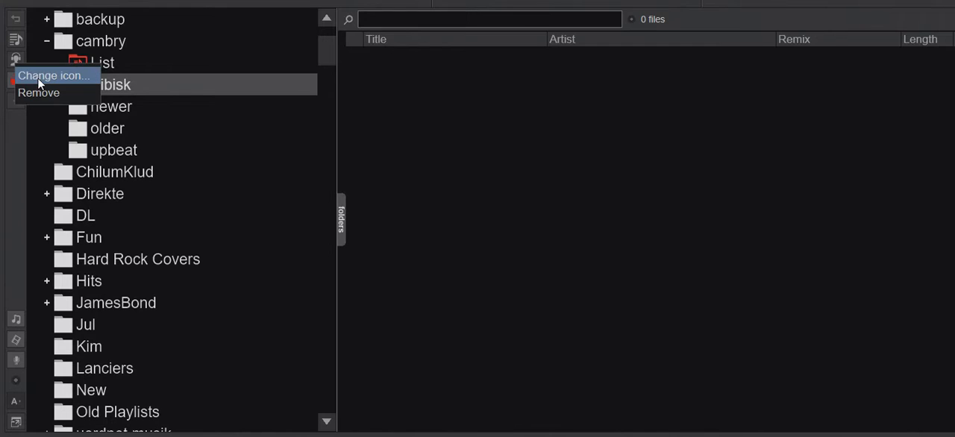
Recolour the cambry shortcut icon to blue after trying a lighter purple shade
left_click(54, 75)
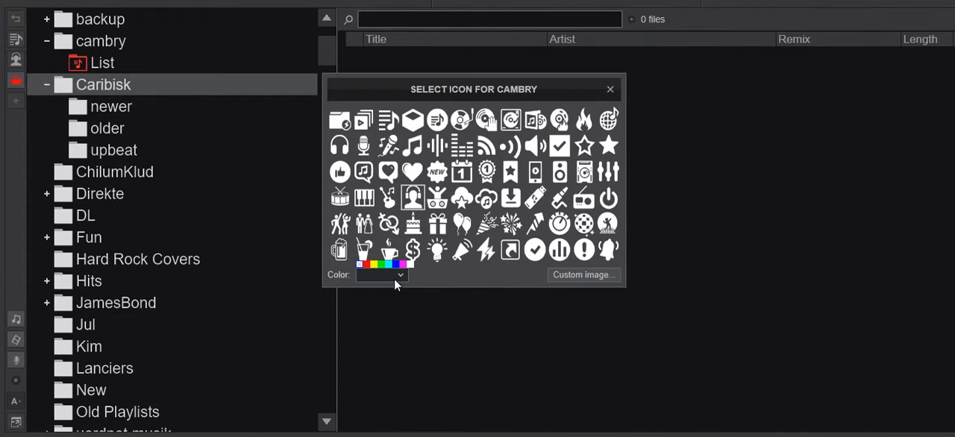
left_click(400, 274)
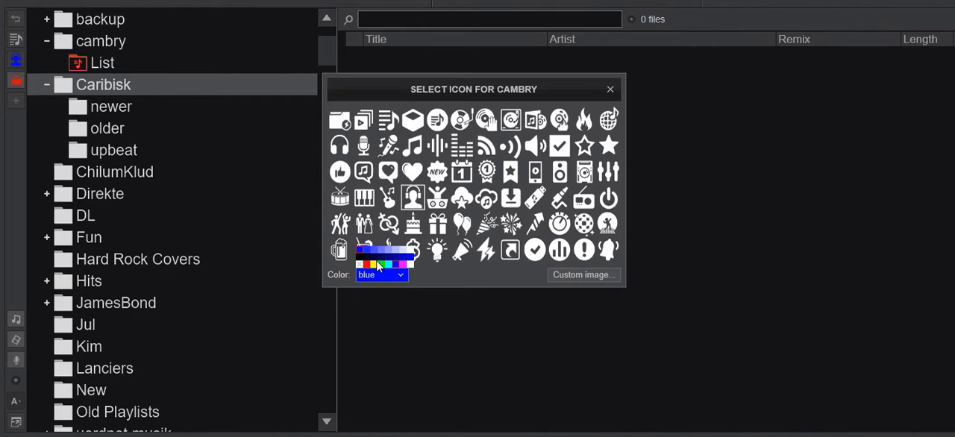
left_click(366, 254)
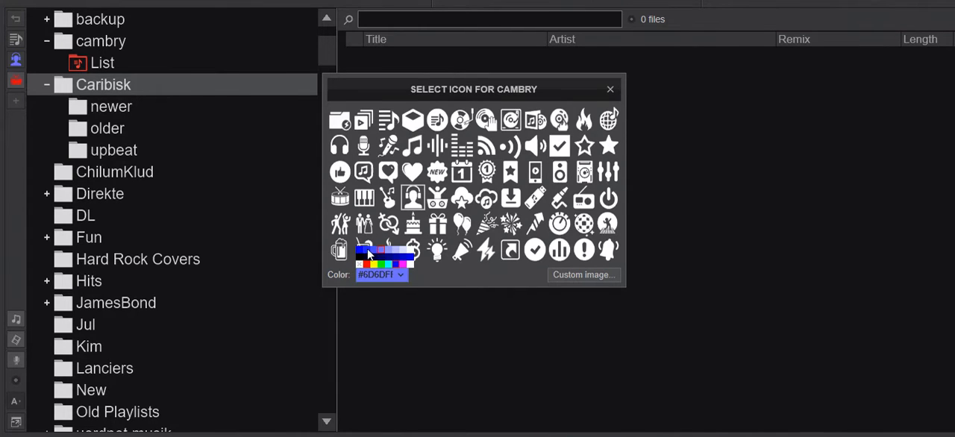
left_click(384, 249)
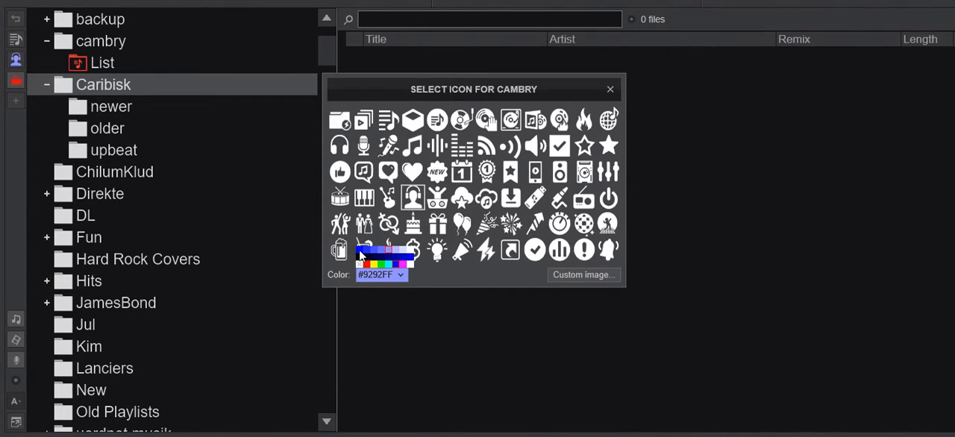
left_click(358, 250)
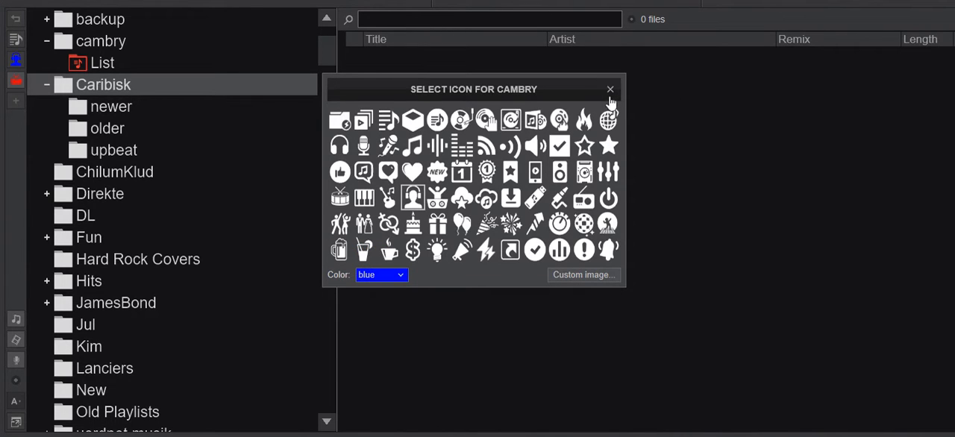
left_click(611, 89)
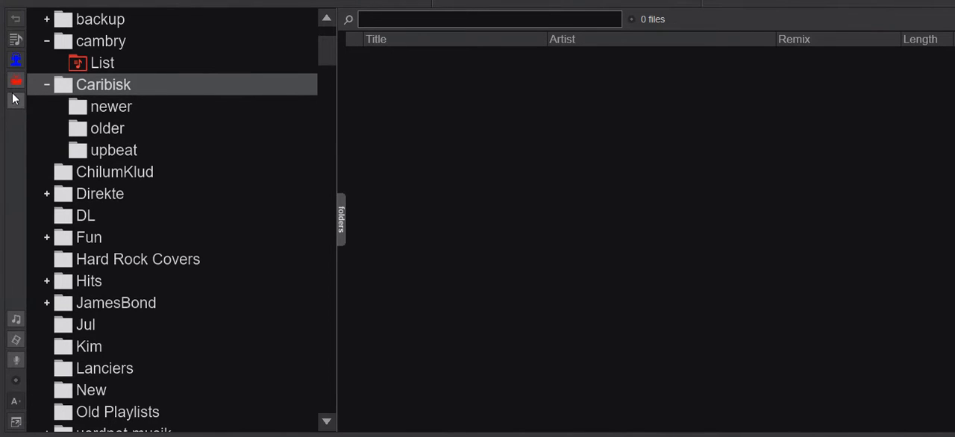
mouse_move(14, 97)
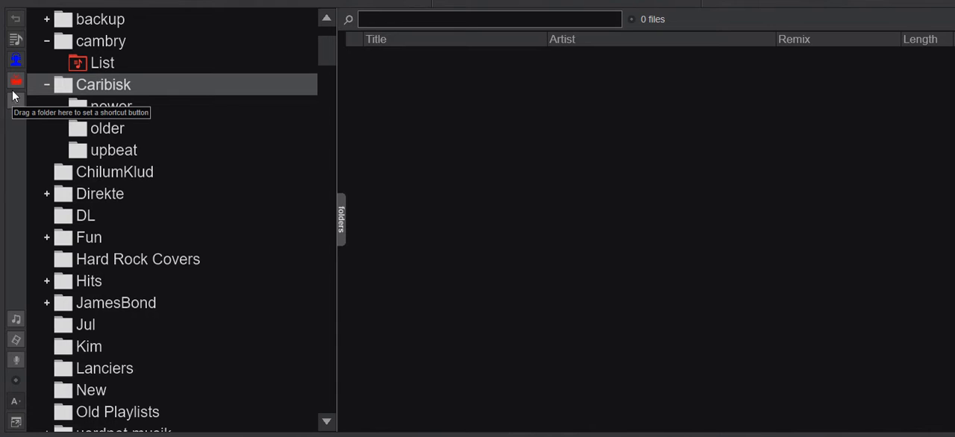
Reset the Caribisk shortcut icon's Color to none and close the icon choosers
right_click(15, 60)
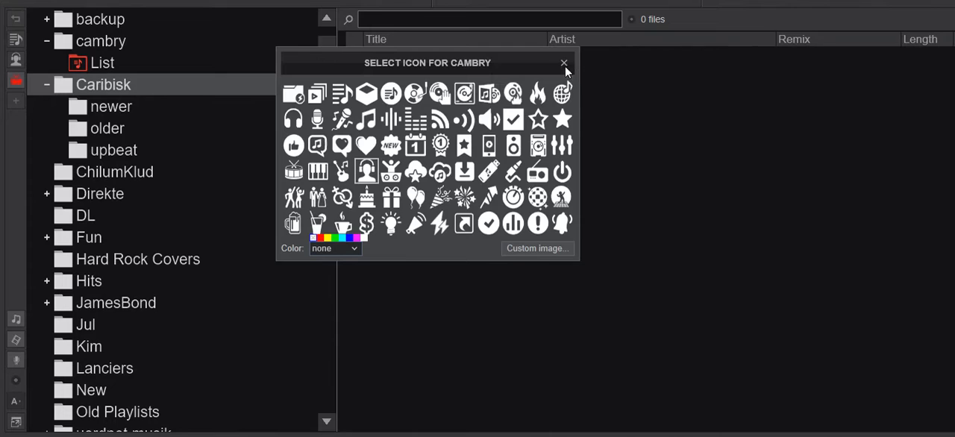
left_click(564, 63)
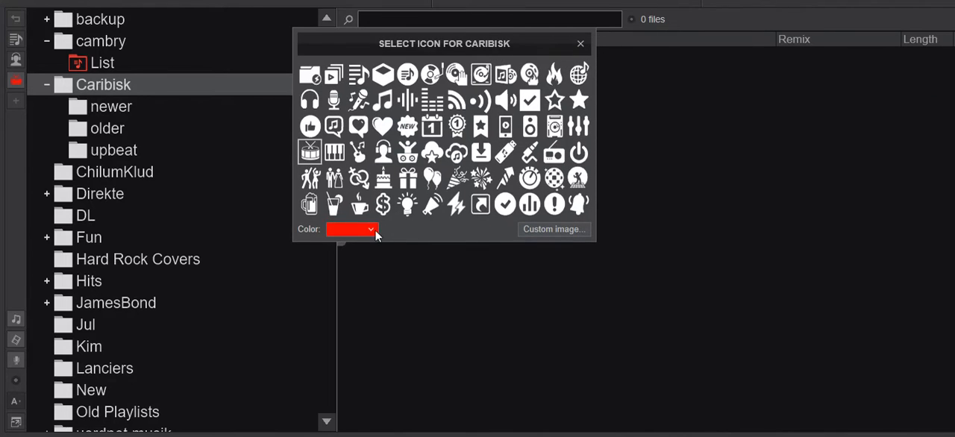
left_click(370, 230)
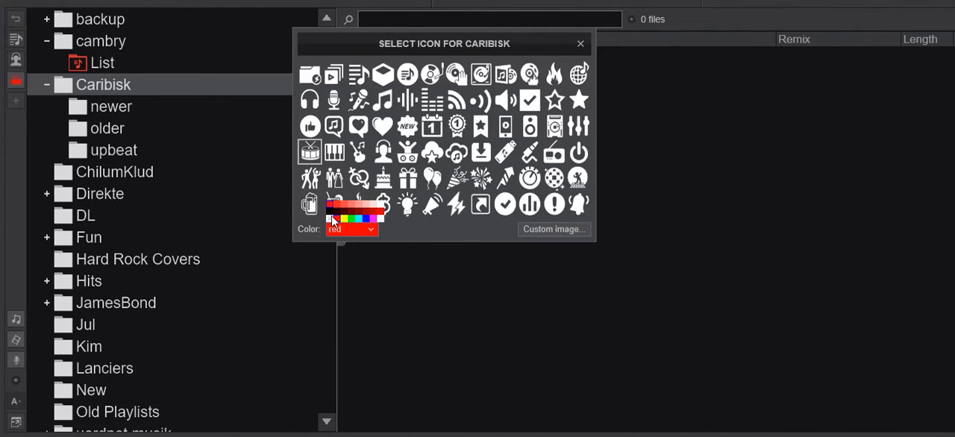
left_click(351, 230)
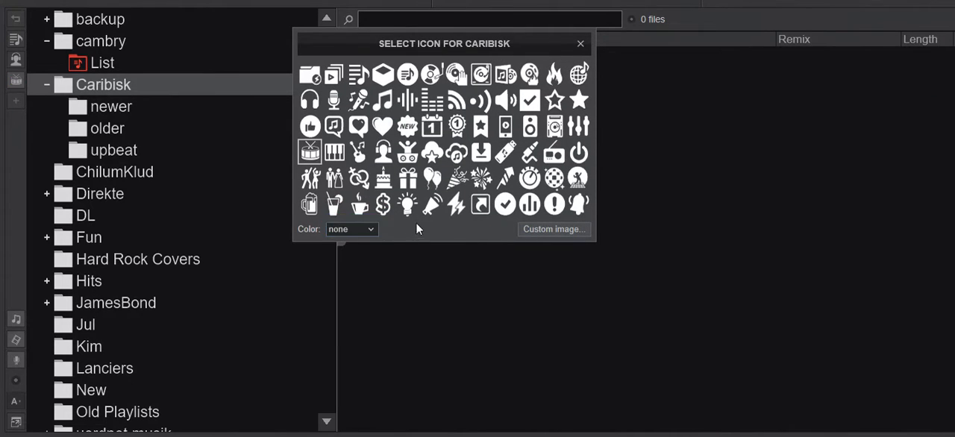
left_click(580, 44)
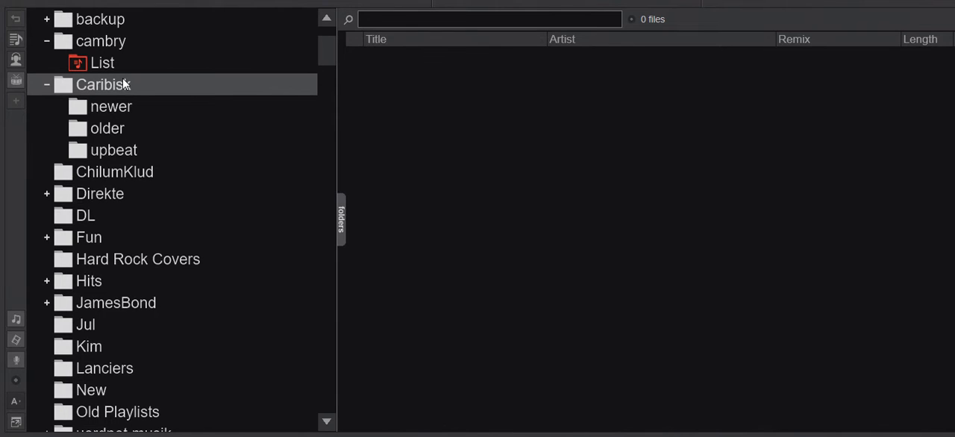
mouse_move(15, 98)
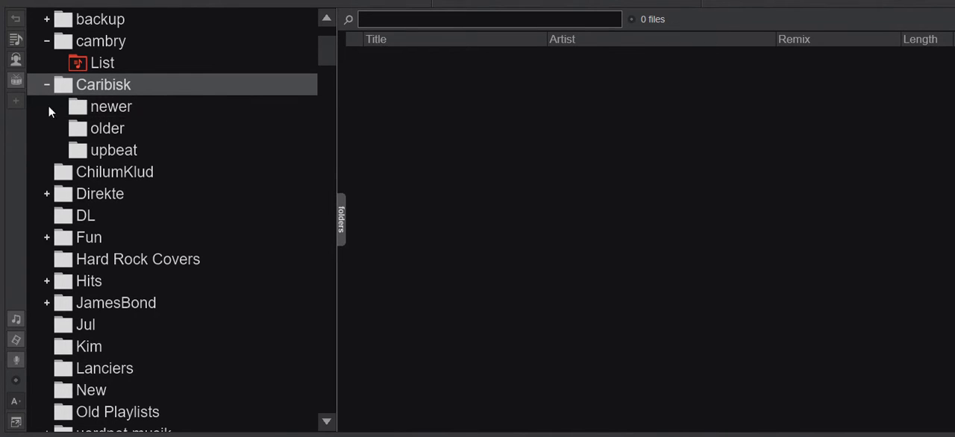
Select the ChilumKlud folder and bring up the Custom image file picker for its shortcut icon
left_click(114, 172)
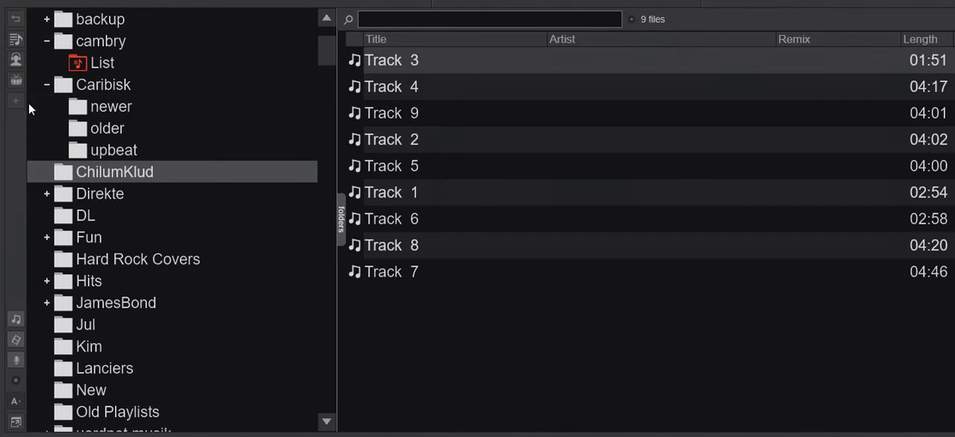
mouse_move(15, 102)
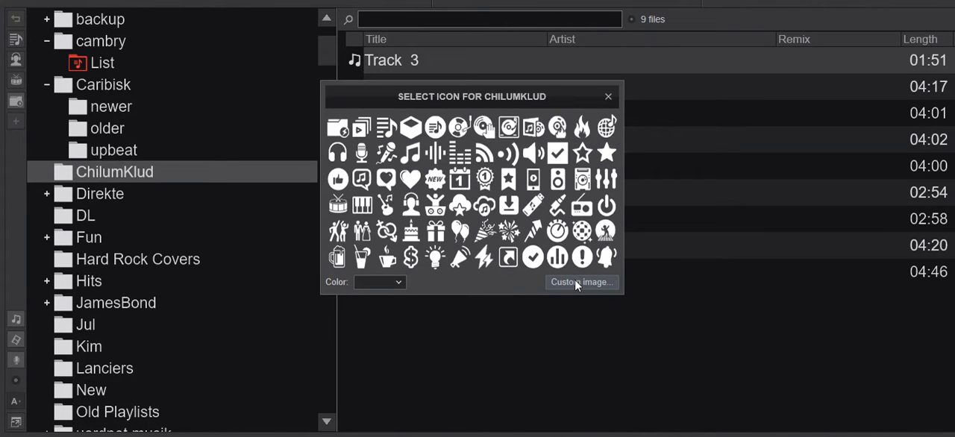
mouse_move(576, 284)
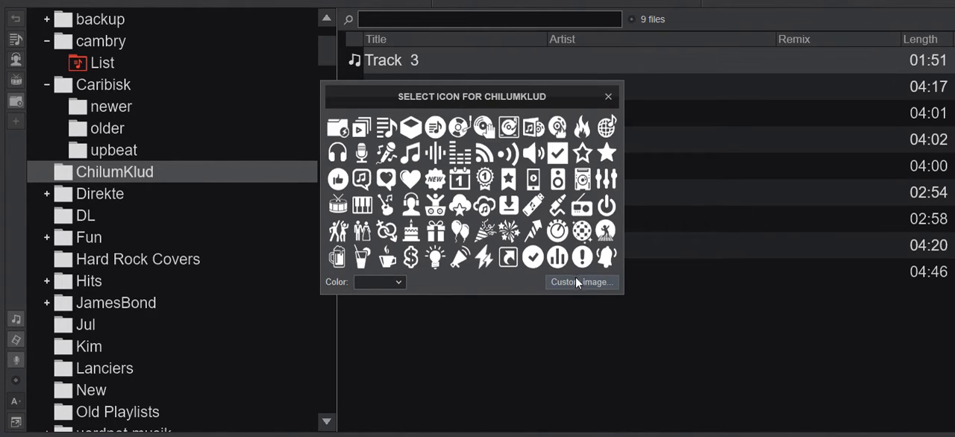
mouse_move(603, 289)
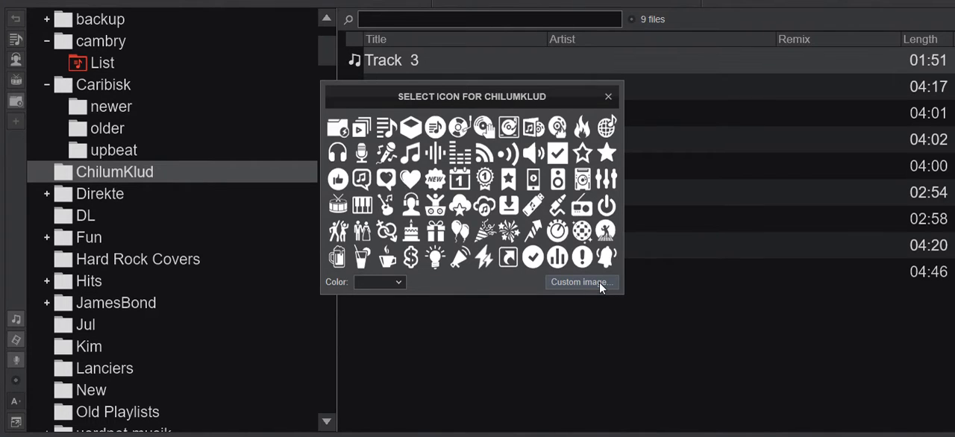
mouse_move(588, 291)
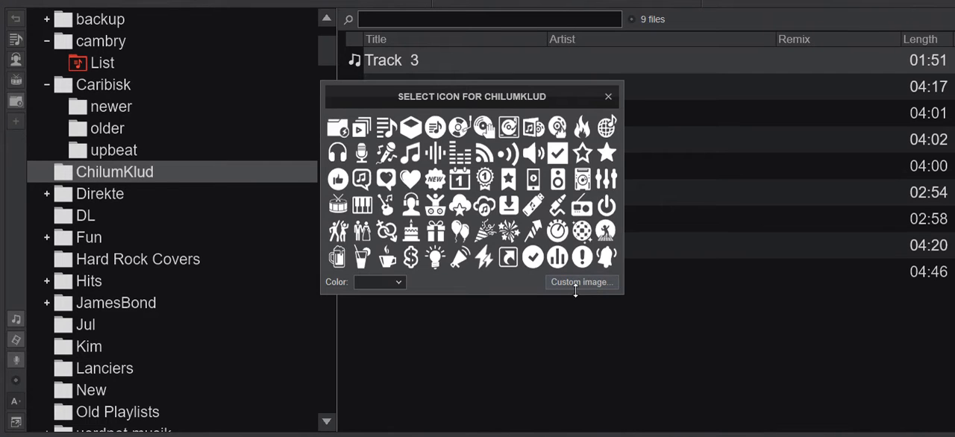
left_click(580, 282)
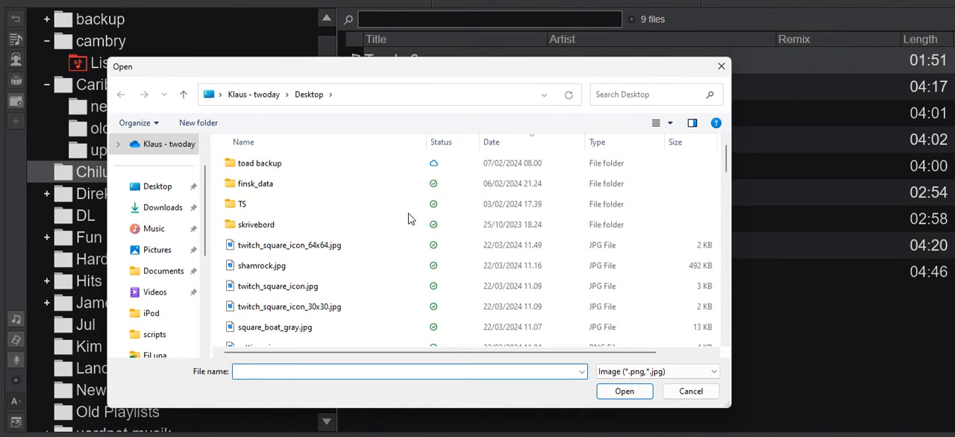
Choose shamrock.jpg from the Desktop as the ChilumKlud shortcut's custom icon
left_click(263, 266)
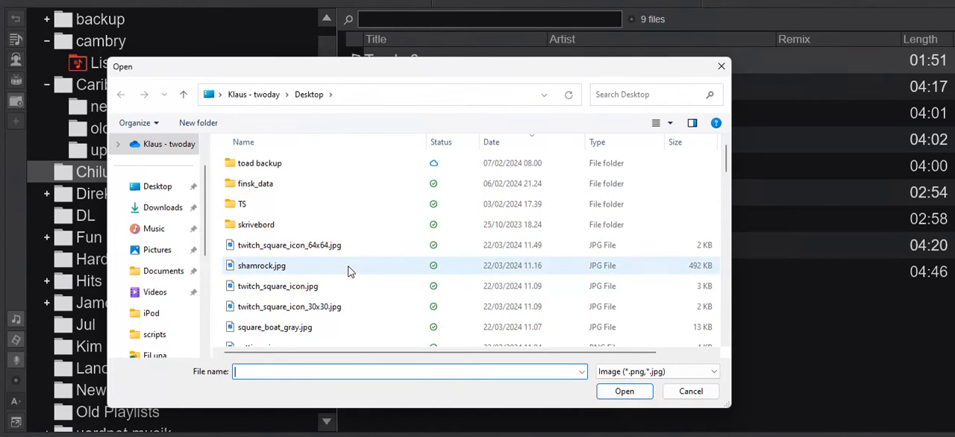
mouse_move(262, 266)
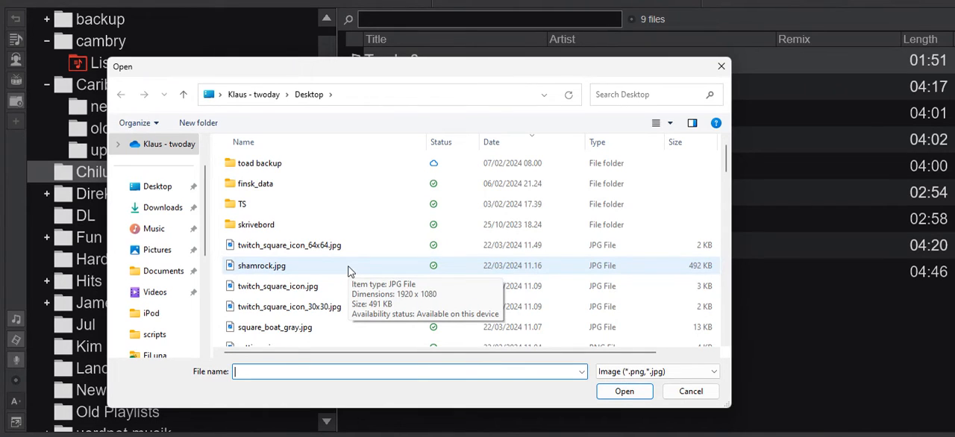
mouse_move(276, 268)
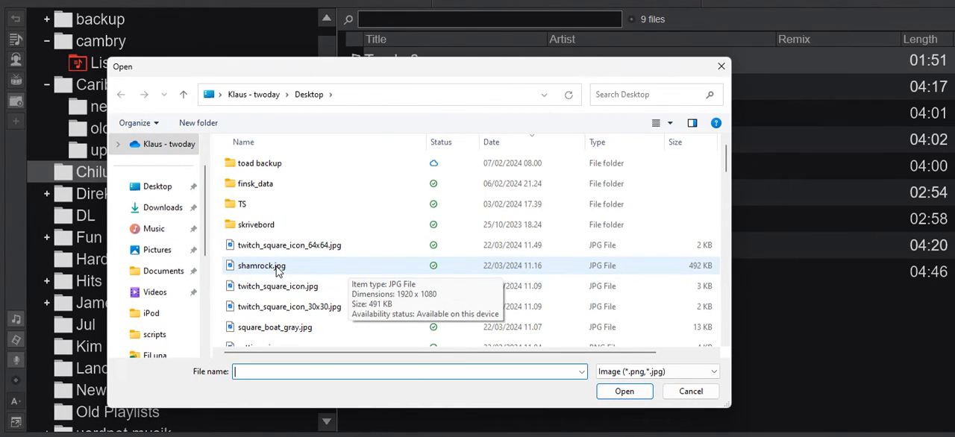
left_click(261, 266)
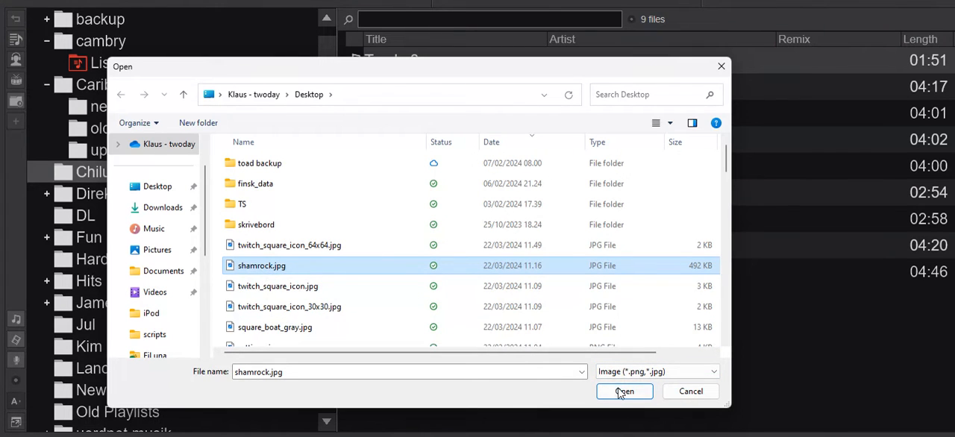
left_click(624, 391)
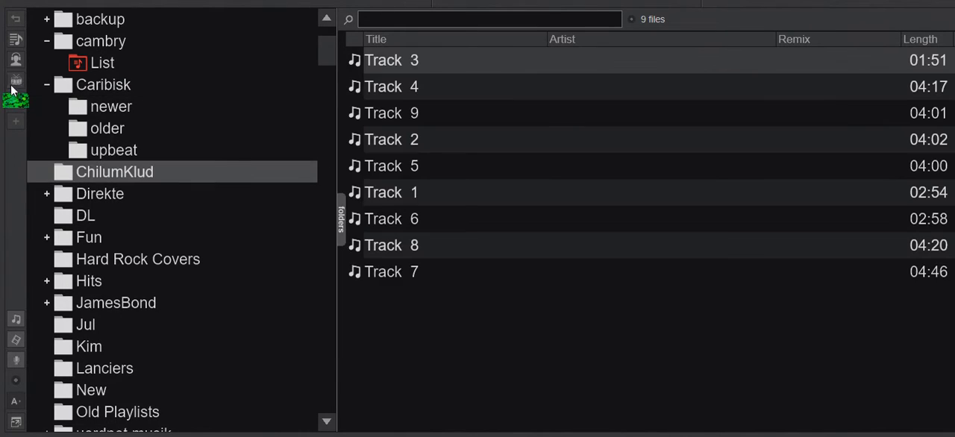
mouse_move(24, 97)
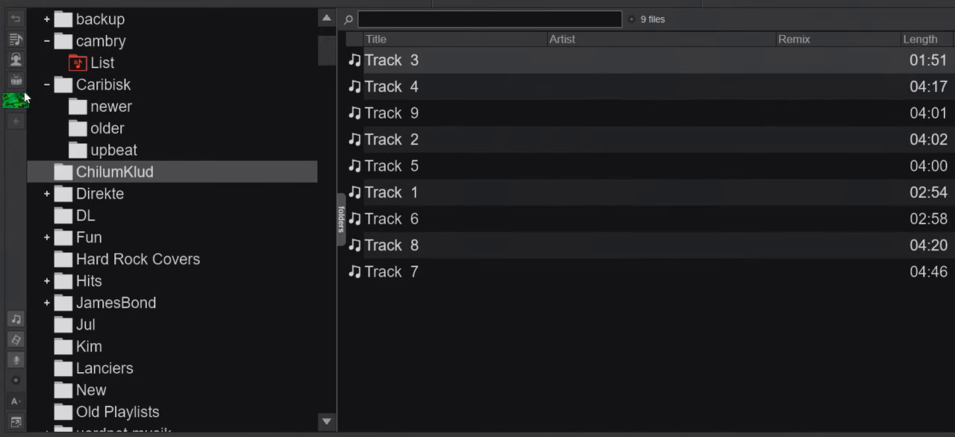
mouse_move(16, 102)
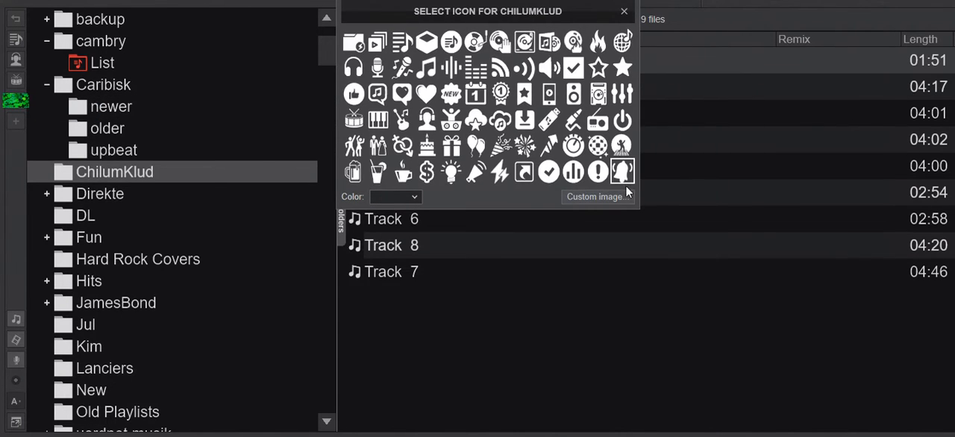
Replace the ChilumKlud shortcut icon with the settings_icon.png image
left_click(597, 197)
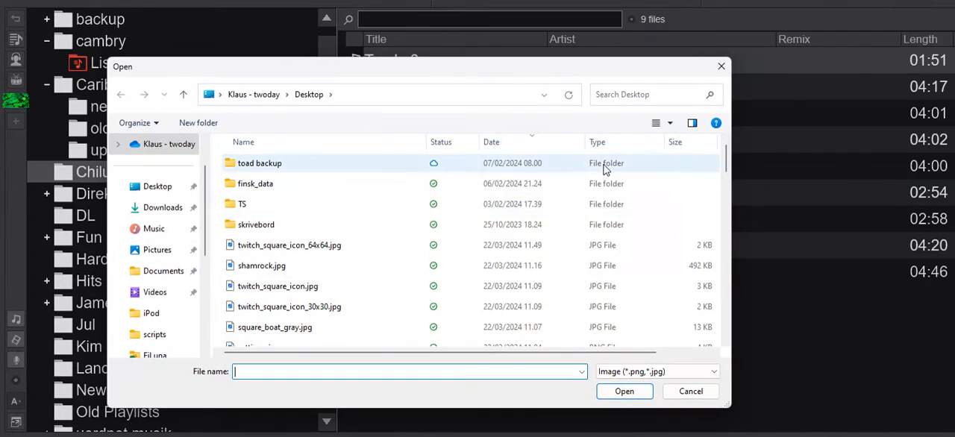
scroll("down", 3)
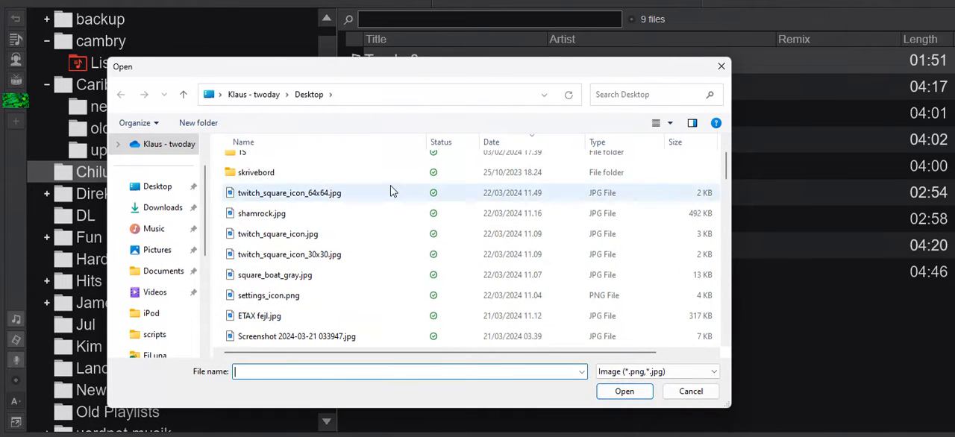
left_click(269, 296)
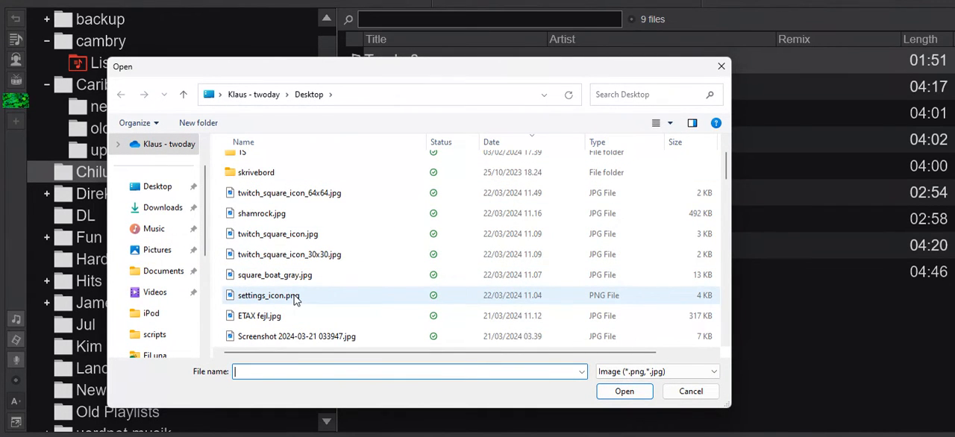
mouse_move(268, 295)
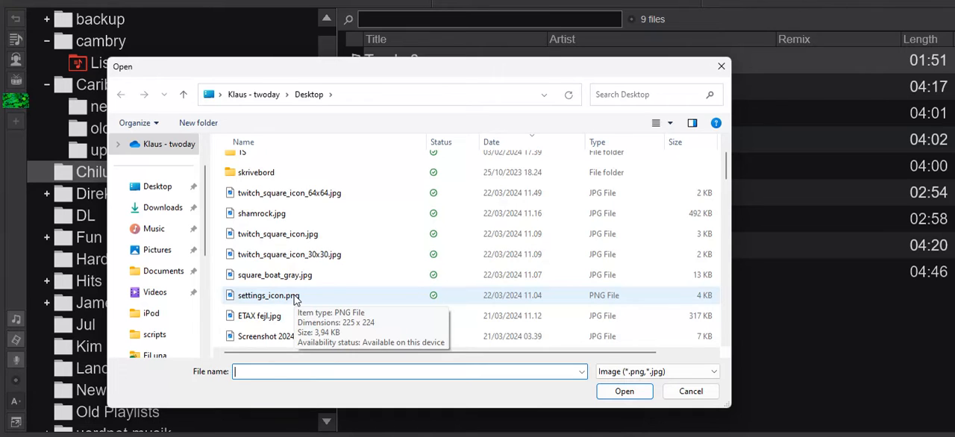
left_click(268, 295)
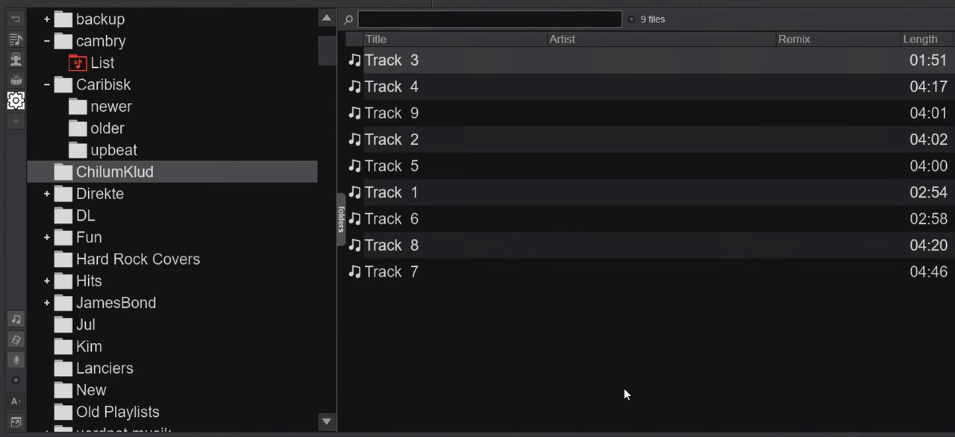
left_click(103, 83)
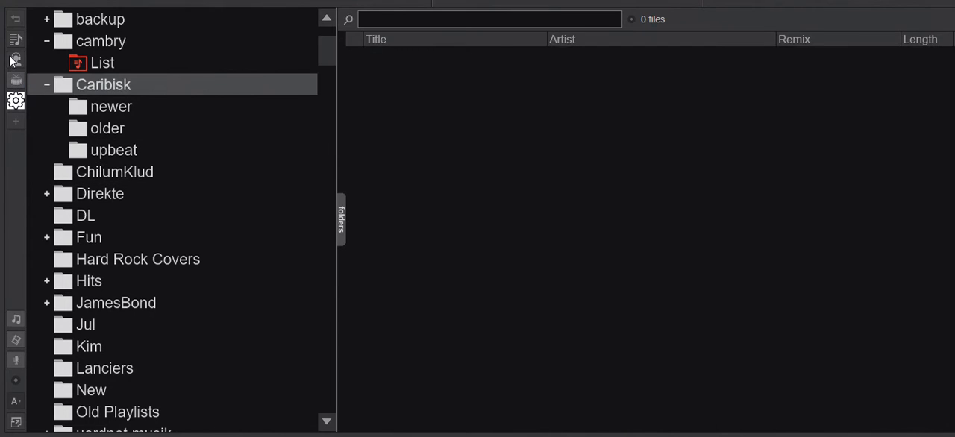
left_click(113, 171)
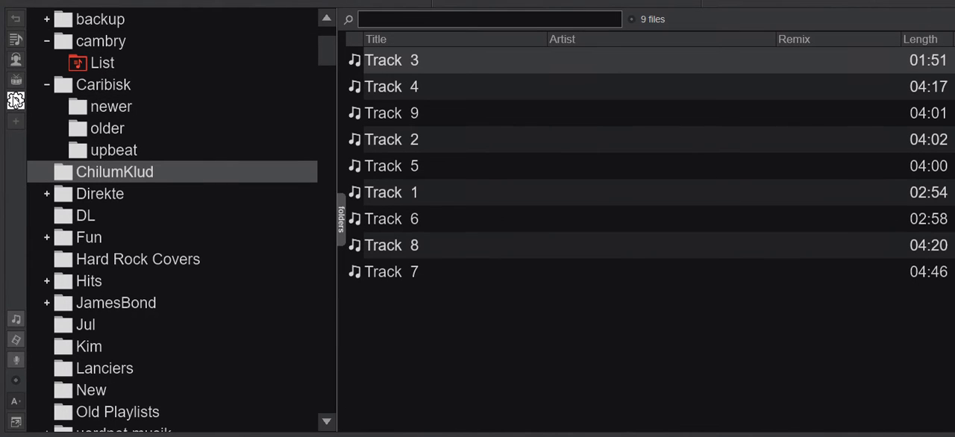
mouse_move(15, 101)
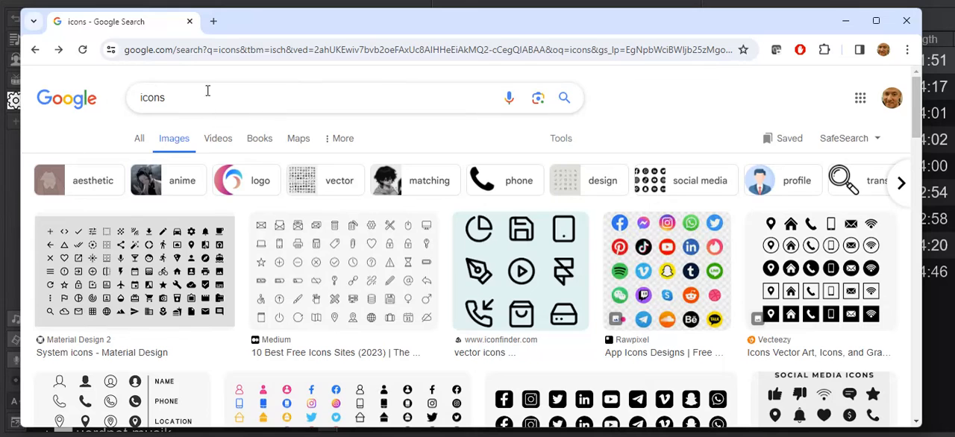
left_click(208, 97)
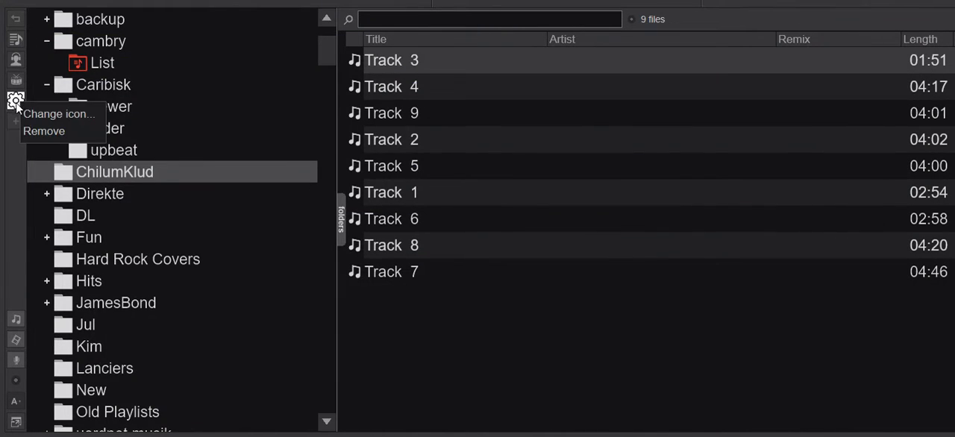
Set square_boat_gray.jpg as the ChilumKlud shortcut icon, then open the Caribisk folder
left_click(58, 114)
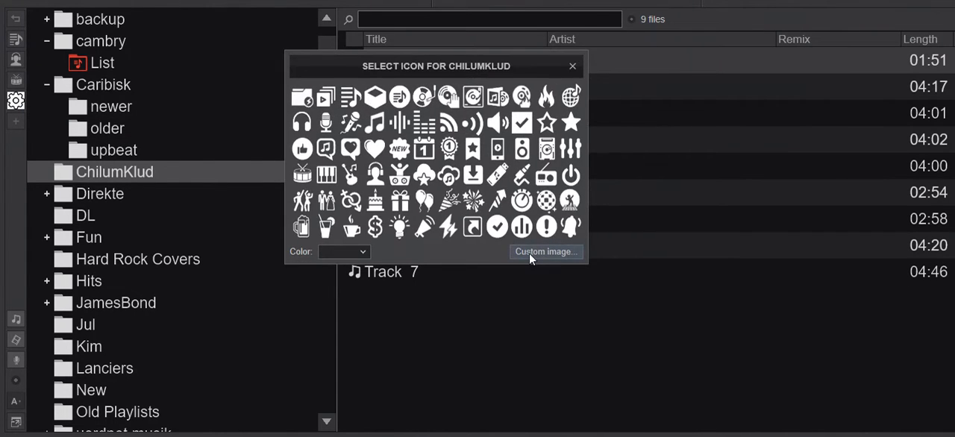
left_click(546, 251)
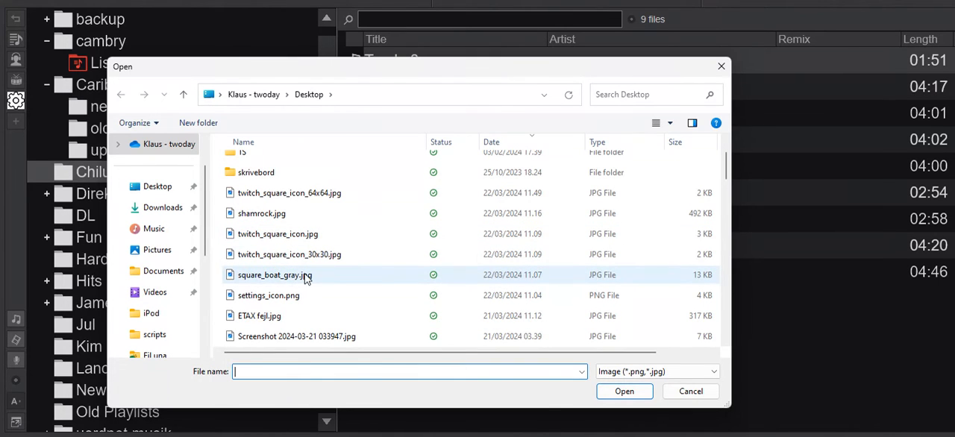
left_click(275, 274)
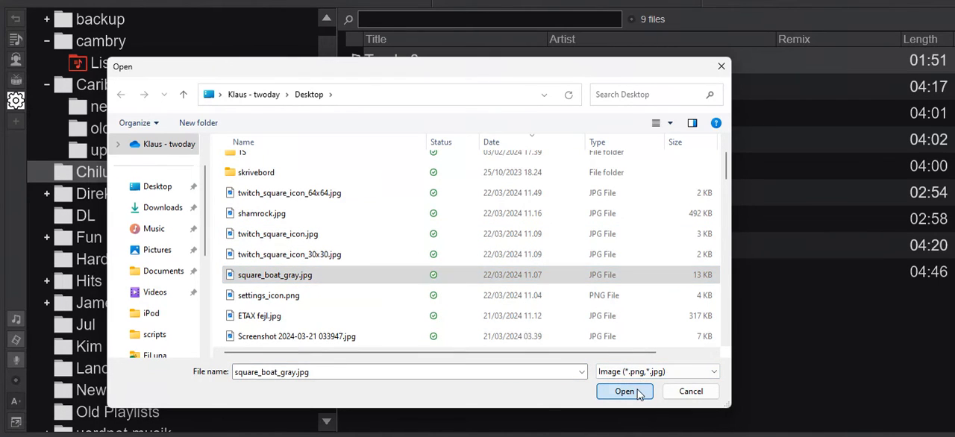
left_click(624, 391)
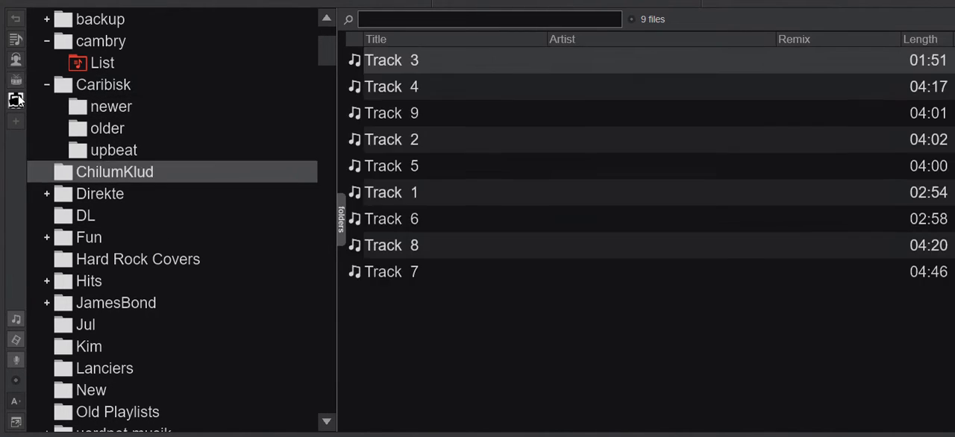
left_click(103, 84)
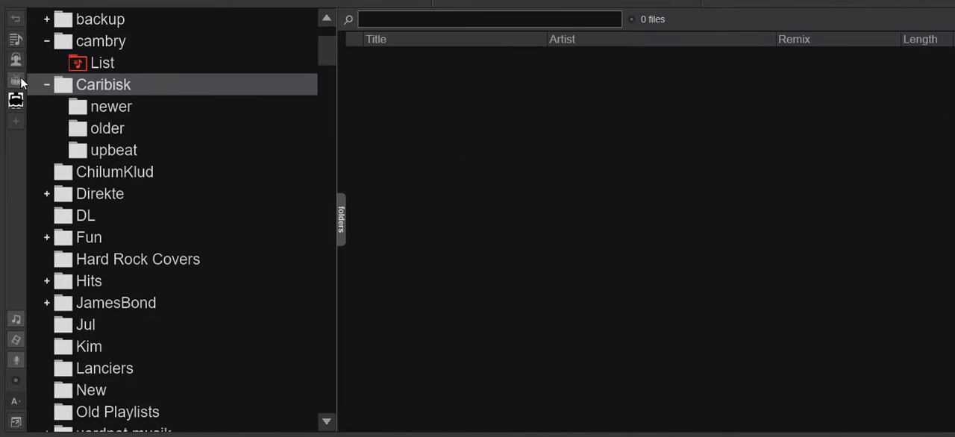
mouse_move(16, 100)
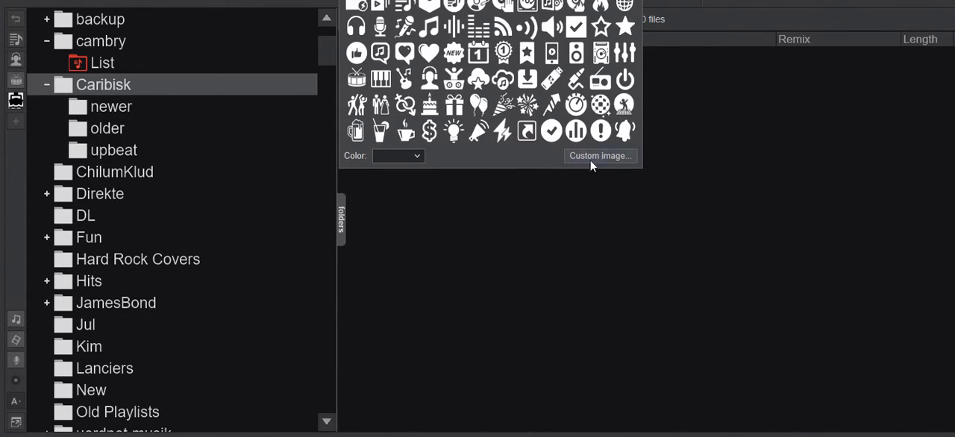
Set twitch_square_icon.jpg as the shortcut icon, then open the 46-track newer folder
left_click(600, 155)
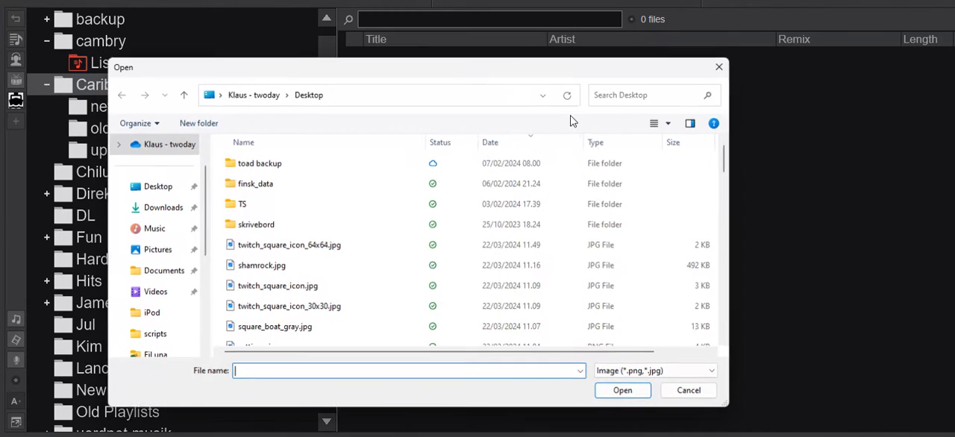
left_click(257, 224)
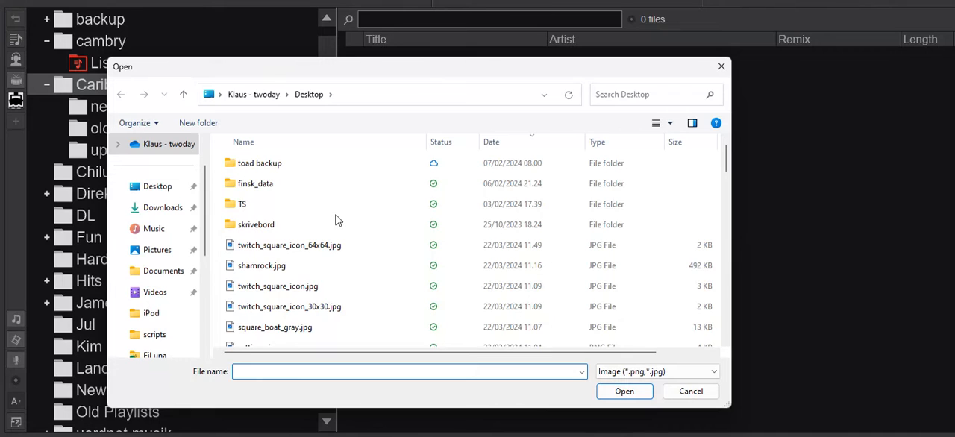
left_click(256, 224)
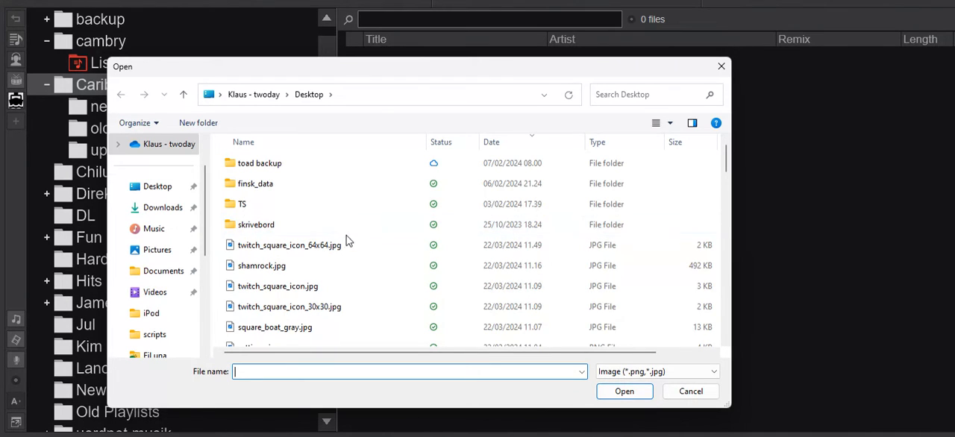
mouse_move(356, 282)
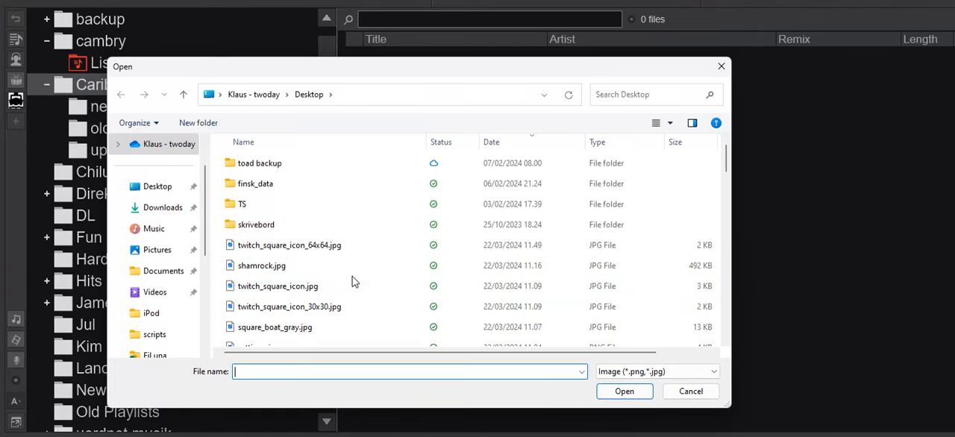
mouse_move(277, 286)
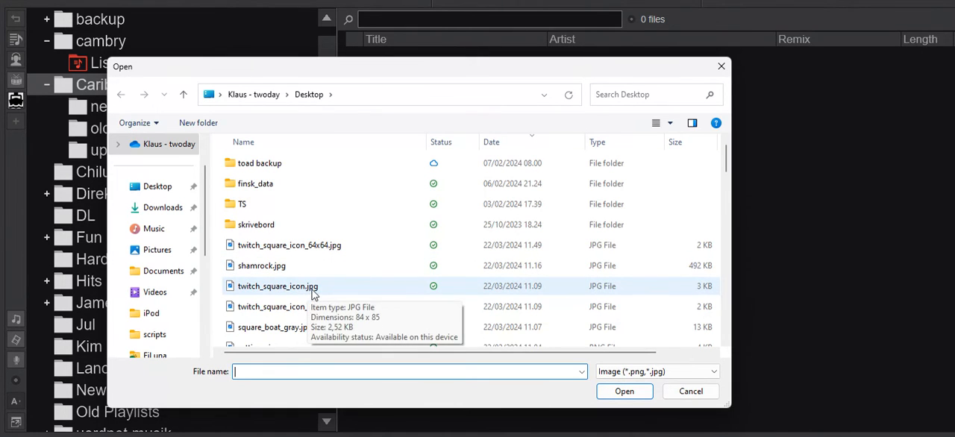
left_click(277, 287)
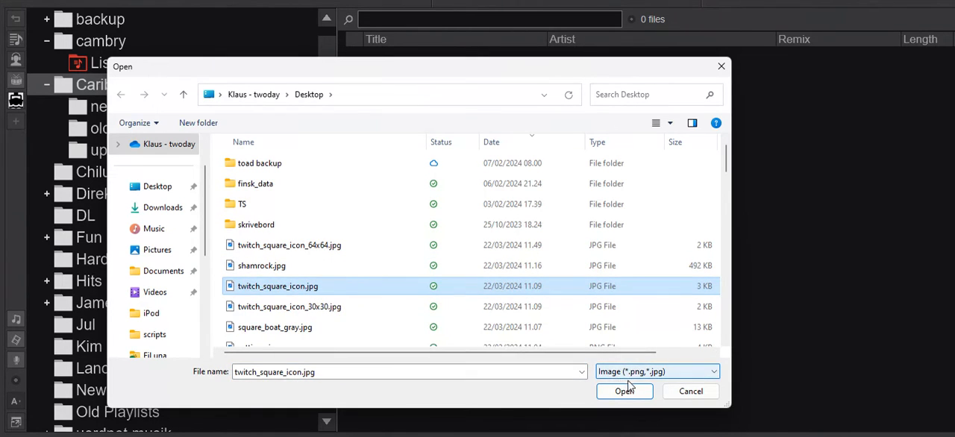
left_click(624, 391)
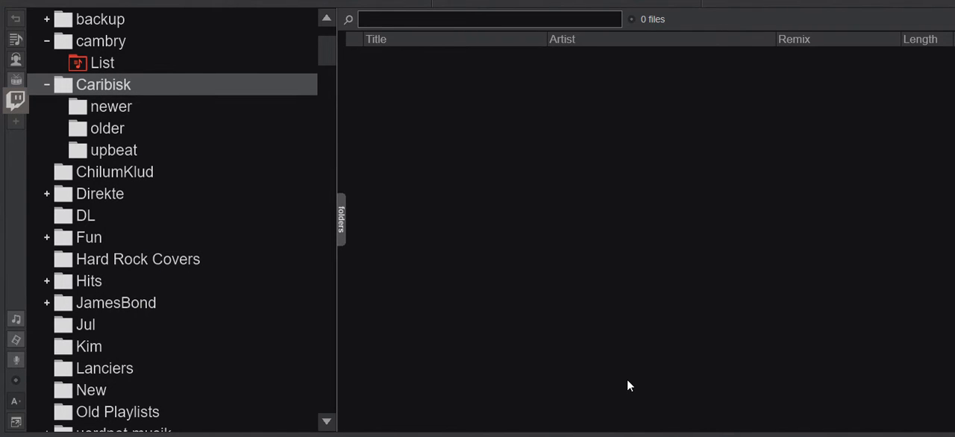
mouse_move(282, 321)
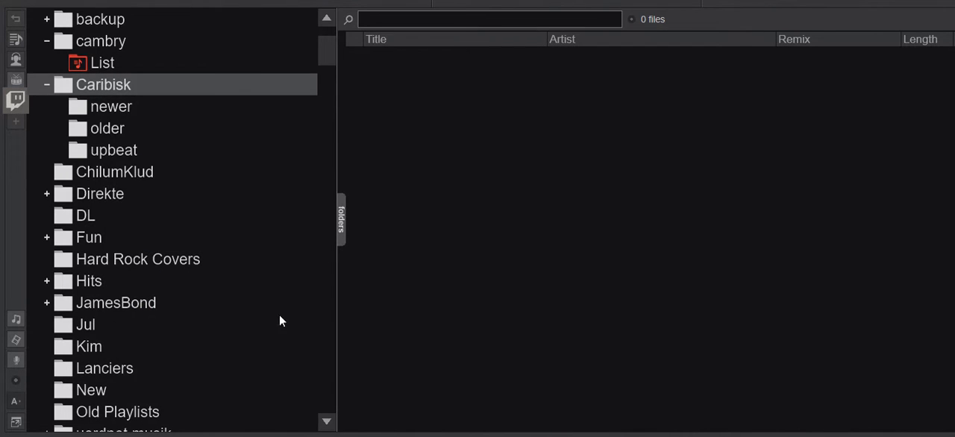
left_click(101, 42)
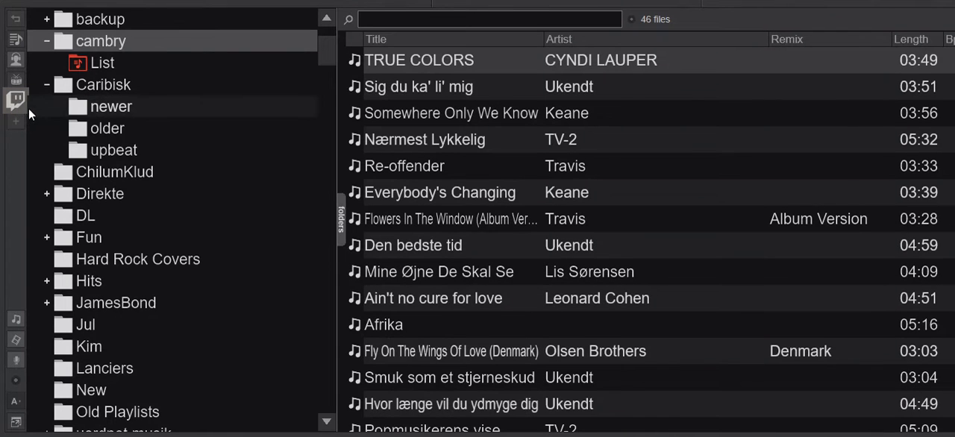
mouse_move(16, 149)
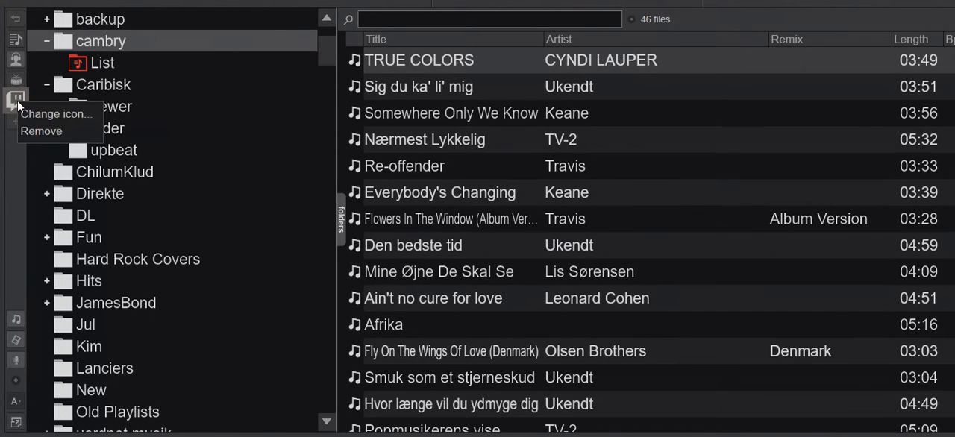
Replace the ChilumKlud shortcut icon with the custom image twitch_square_icon_64x64.jpg
left_click(56, 113)
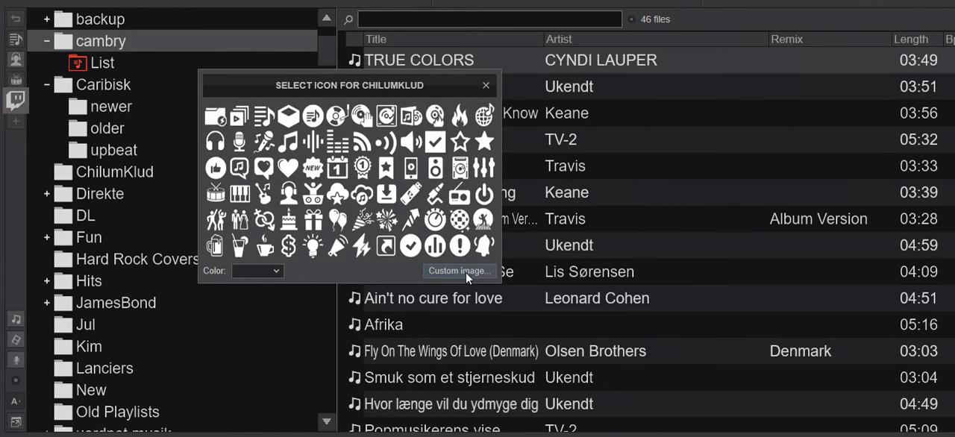
left_click(459, 271)
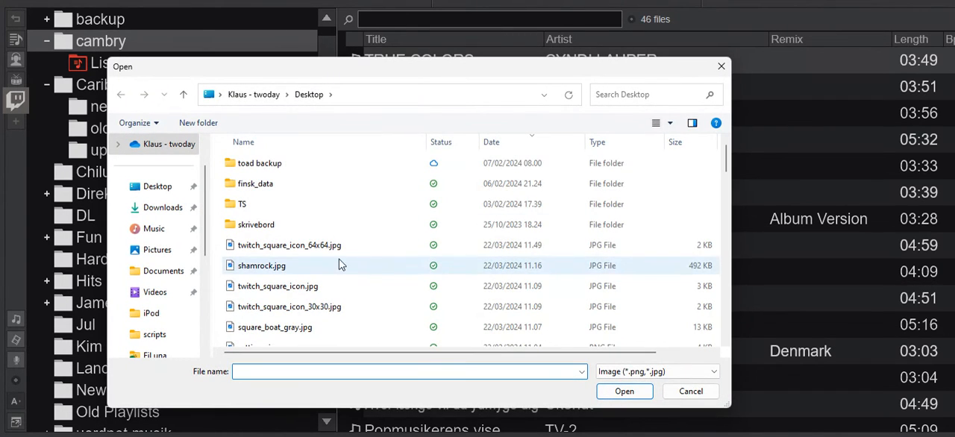
left_click(290, 245)
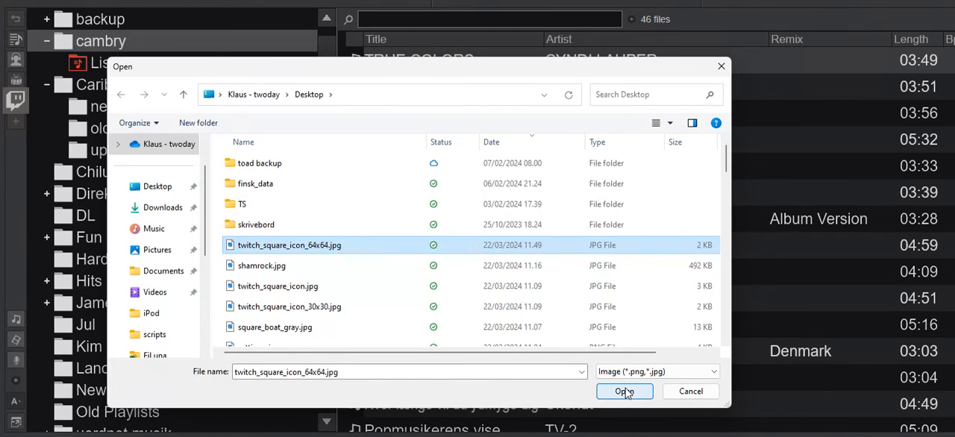
left_click(624, 391)
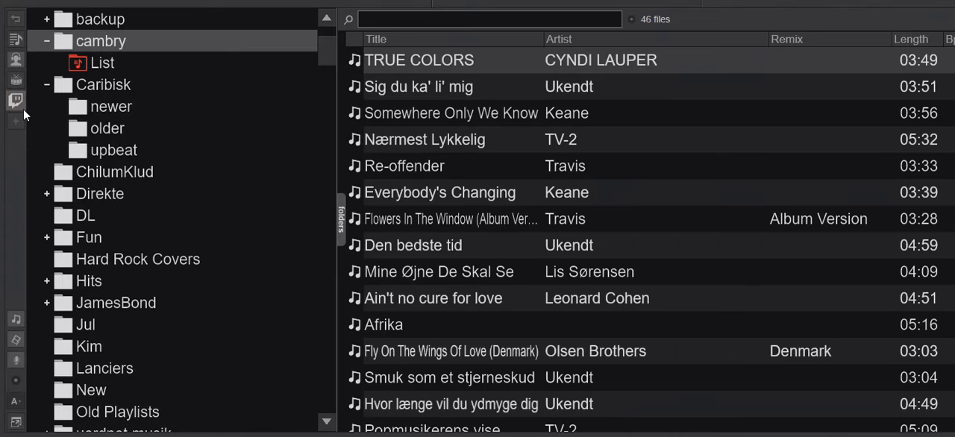
Jump to the empty Caribisk folder through its sidebar shortcut
left_click(103, 84)
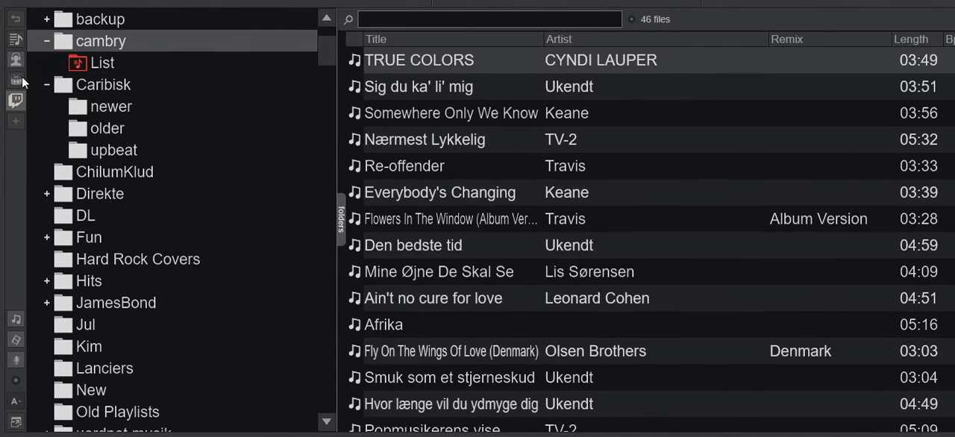
mouse_move(21, 66)
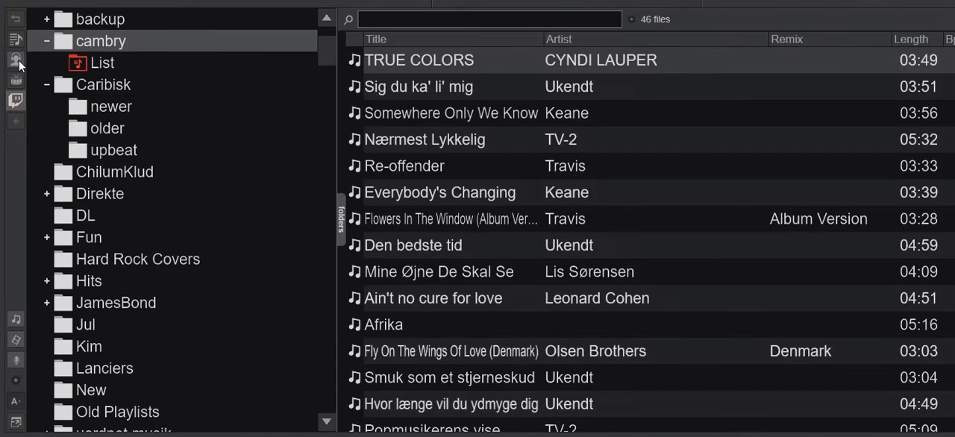
left_click(103, 83)
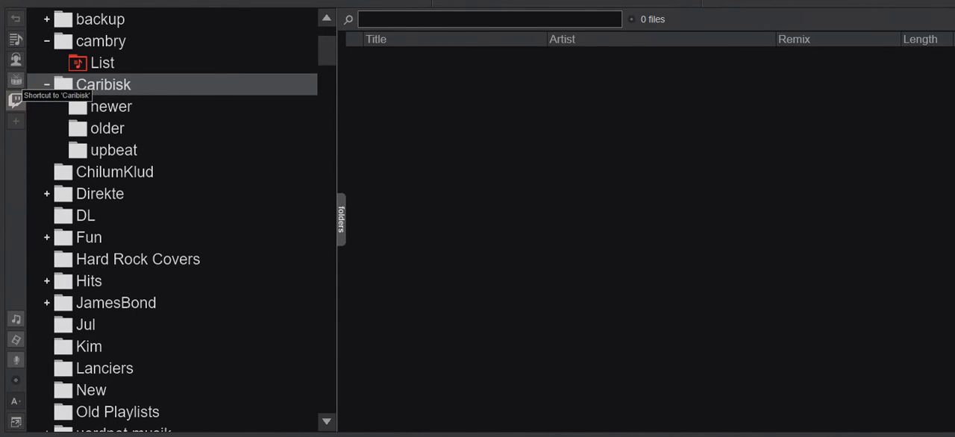
mouse_move(21, 107)
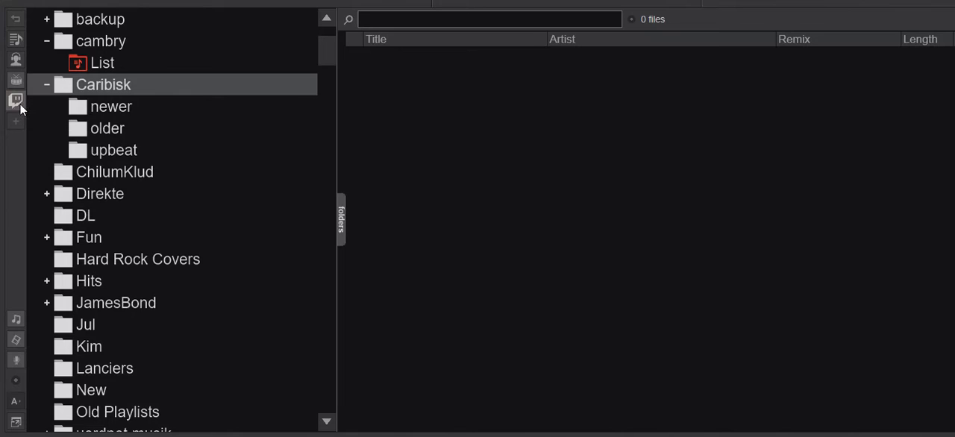
mouse_move(15, 82)
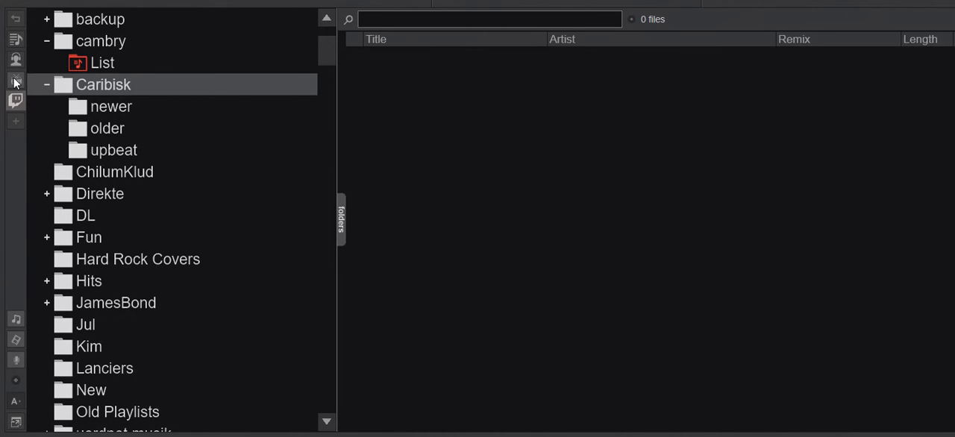
mouse_move(23, 114)
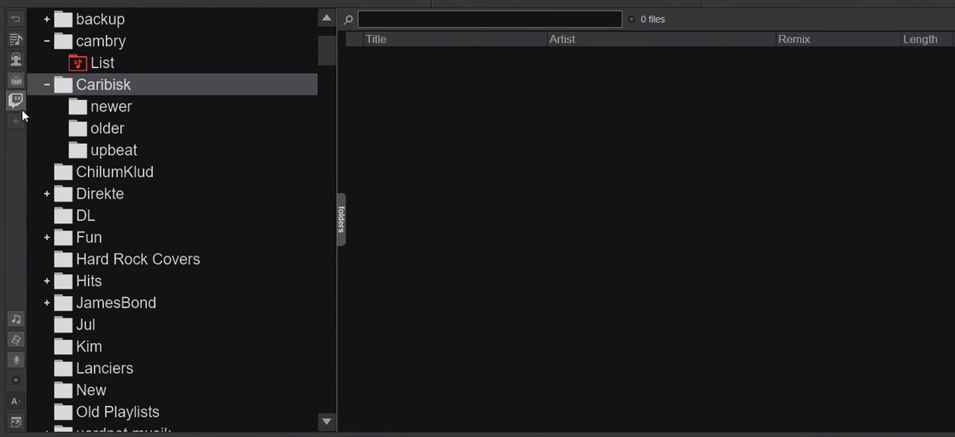
mouse_move(16, 107)
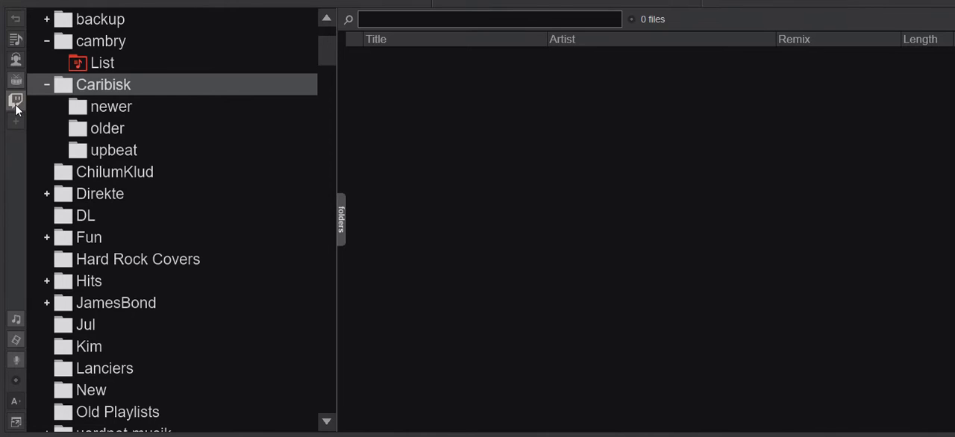
mouse_move(15, 108)
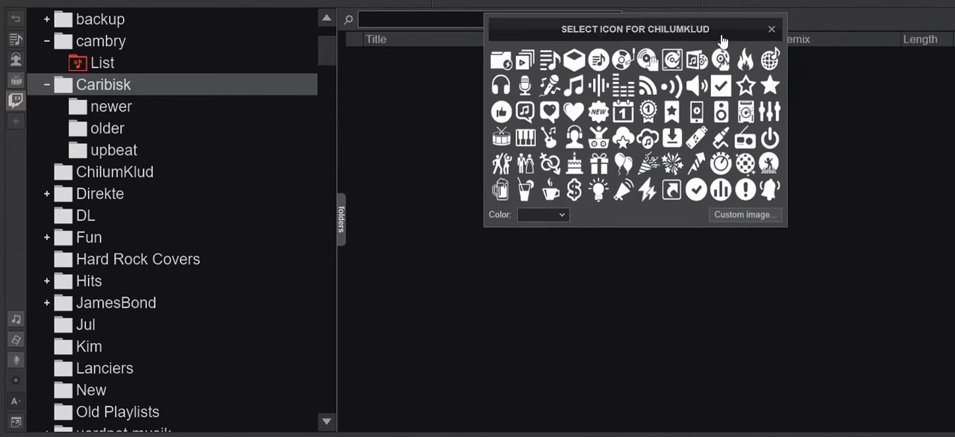
Choose twitch_square_icon_30x30.jpg from the Desktop as the ChilumKlud shortcut's custom icon
left_click(772, 28)
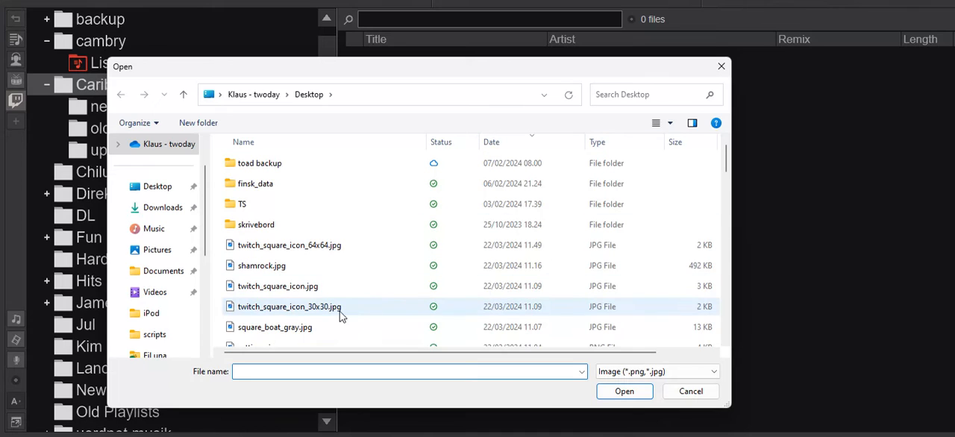
mouse_move(336, 311)
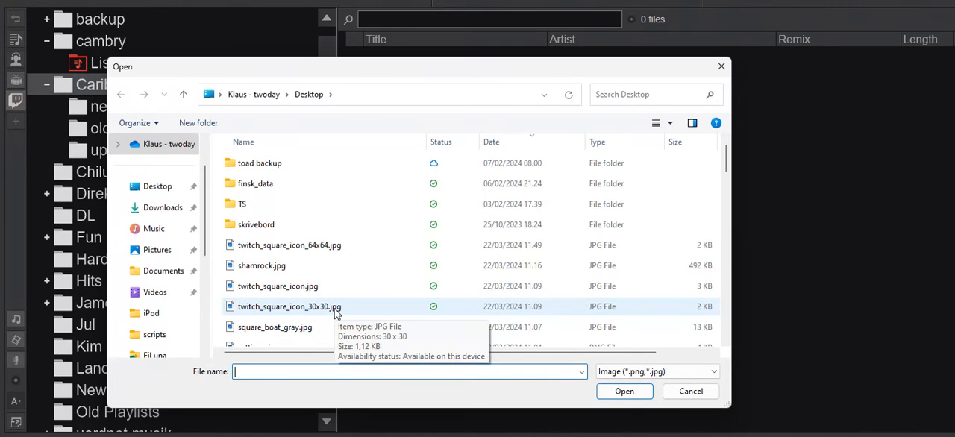
left_click(689, 391)
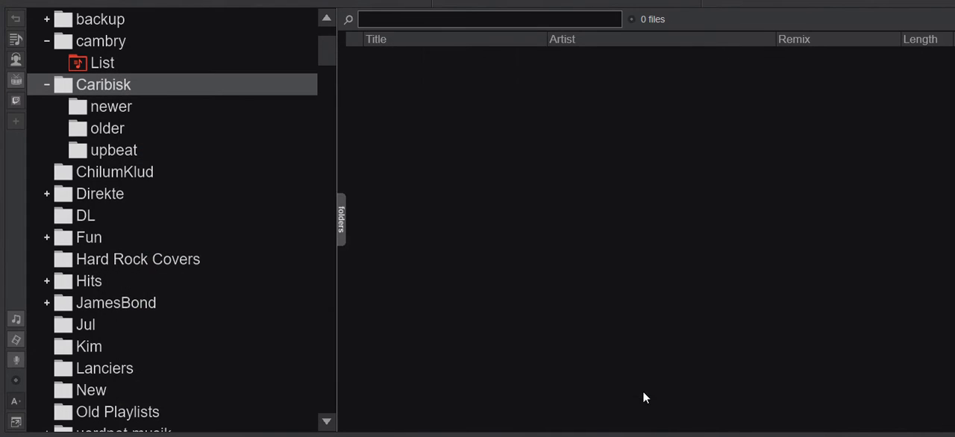
mouse_move(18, 121)
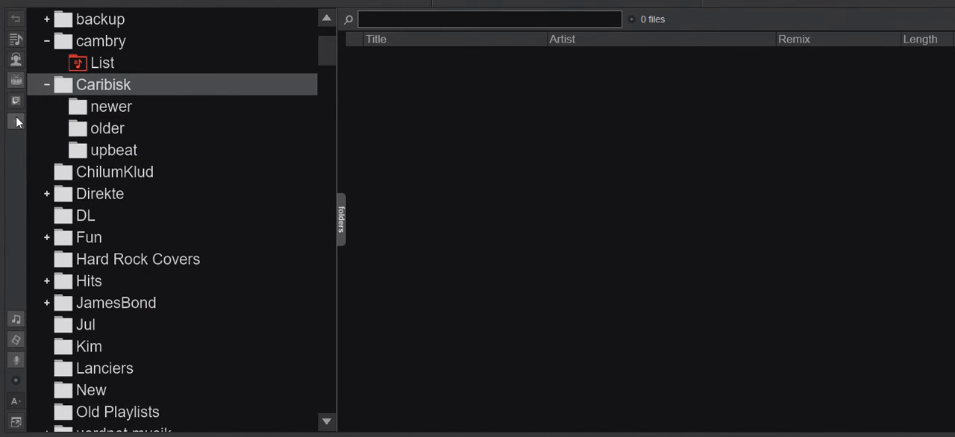
mouse_move(16, 102)
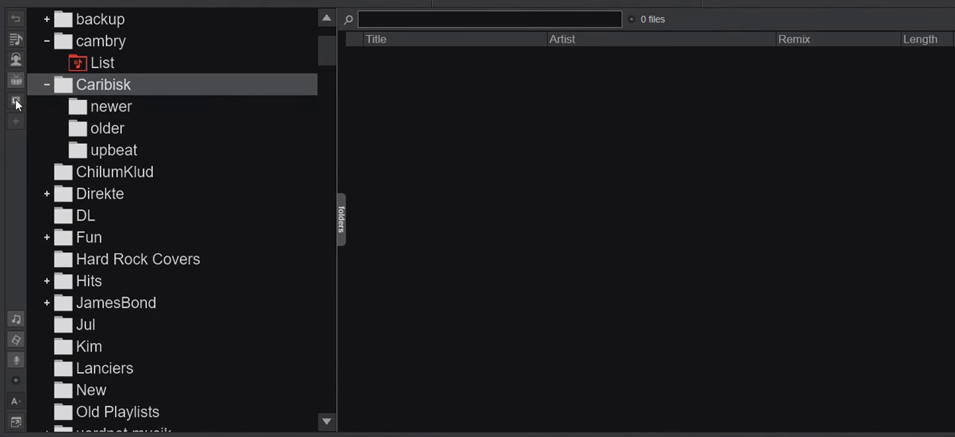
Test the ChilumKlud and Caribisk sidebar shortcuts, ending on ChilumKlud's nine tracks
left_click(113, 172)
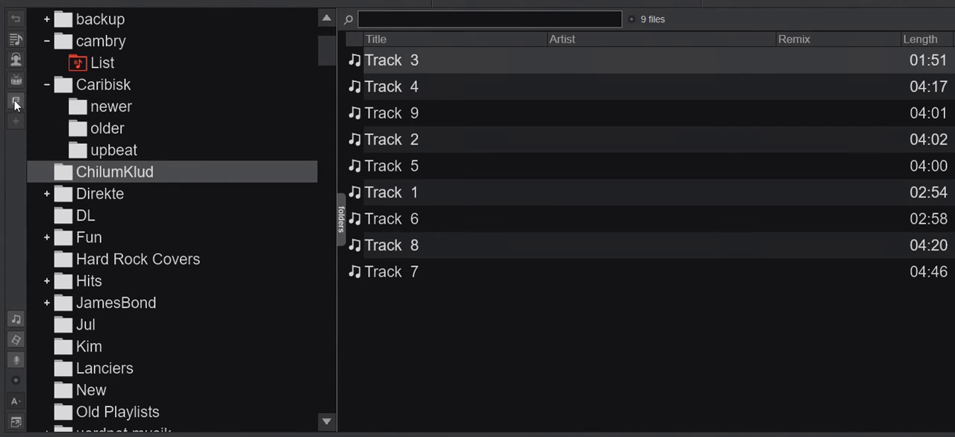
left_click(103, 83)
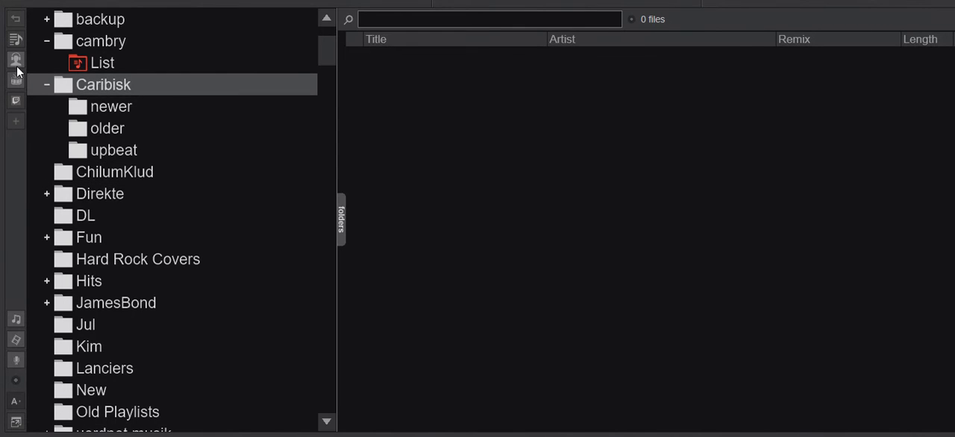
left_click(113, 172)
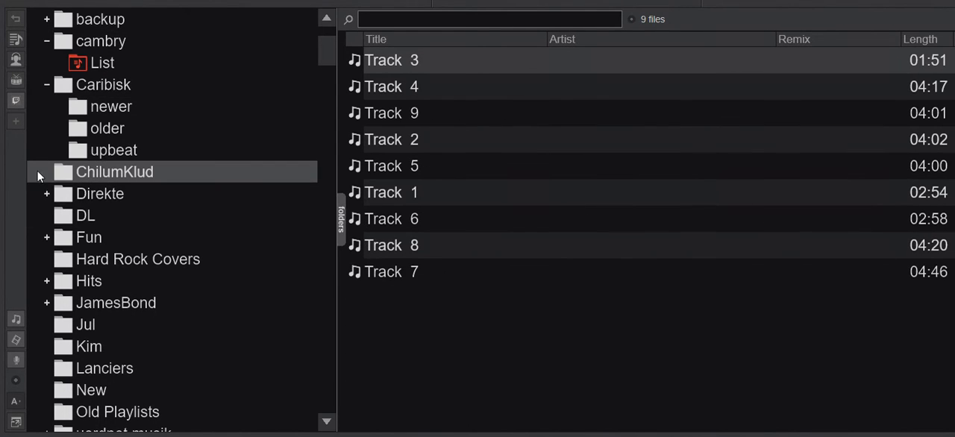
mouse_move(23, 176)
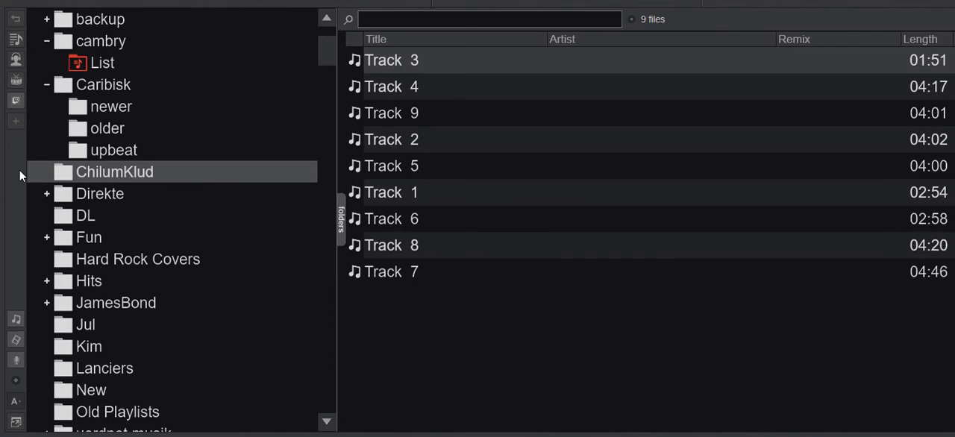
mouse_move(9, 165)
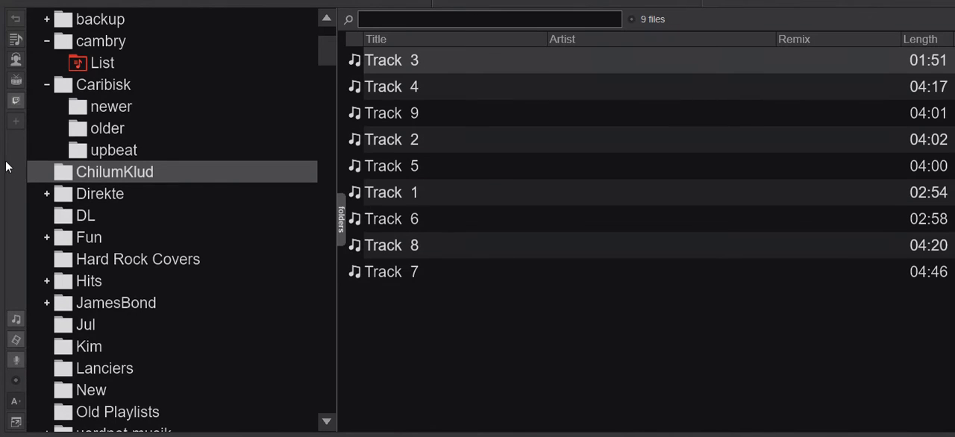
mouse_move(9, 120)
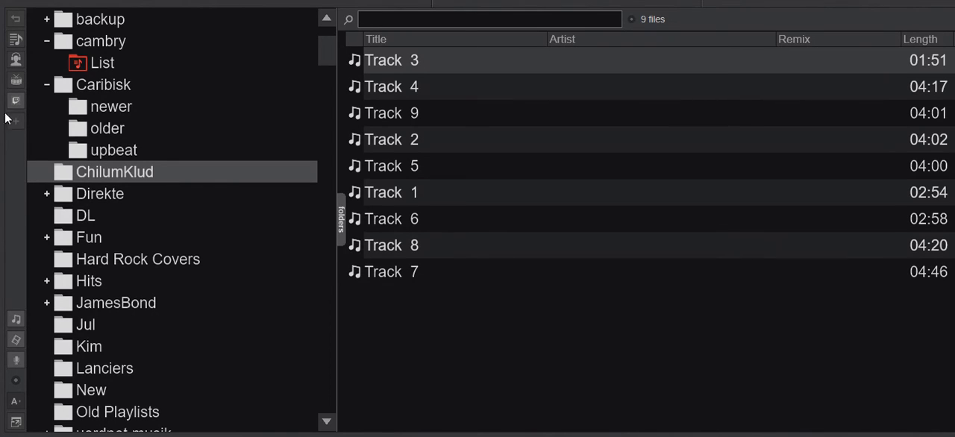
mouse_move(9, 196)
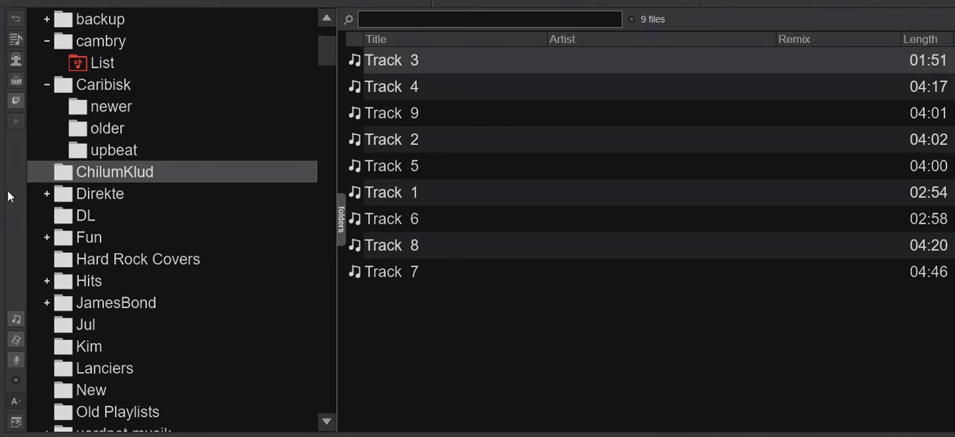
mouse_move(14, 105)
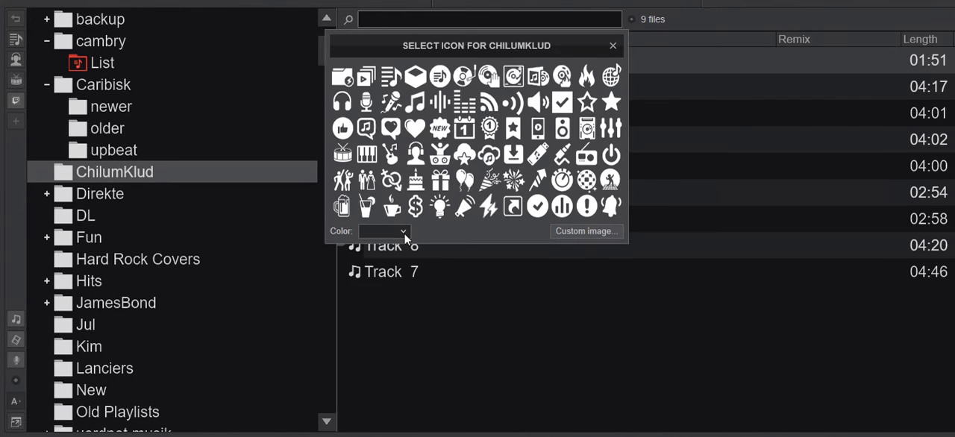
Set the ChilumKlud shortcut icon colour to yellow and leave the icon chooser
left_click(403, 230)
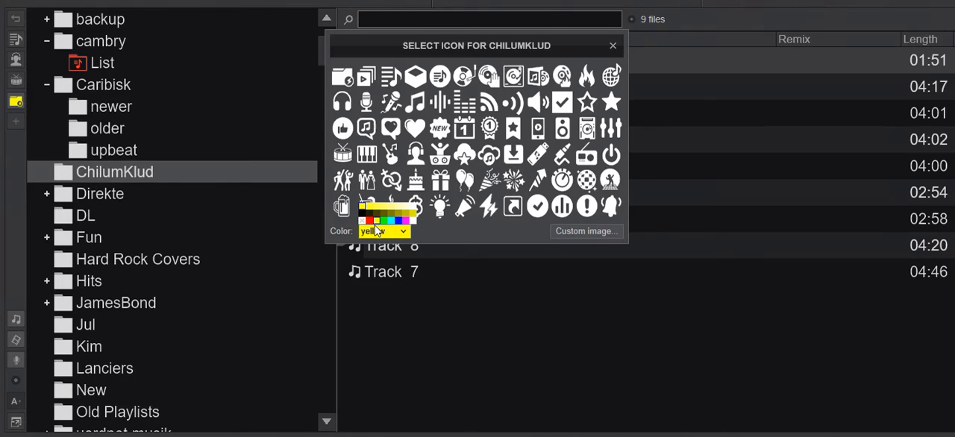
mouse_move(412, 215)
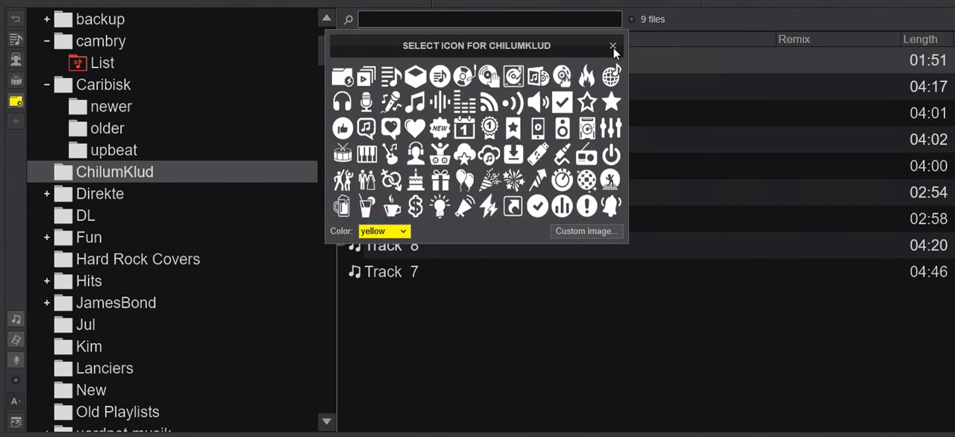
key("alt+tab")
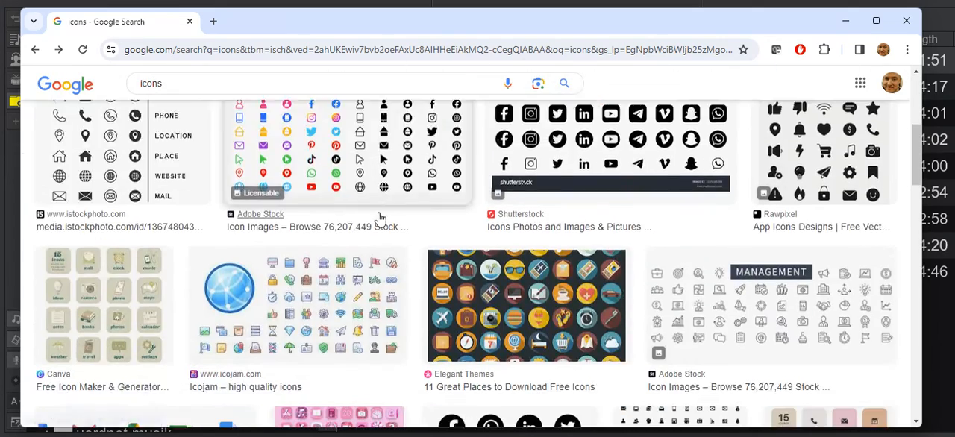
Preview the Pink Aesthetic App Icons result from Wallpapers Clan in Google Images
left_click(382, 311)
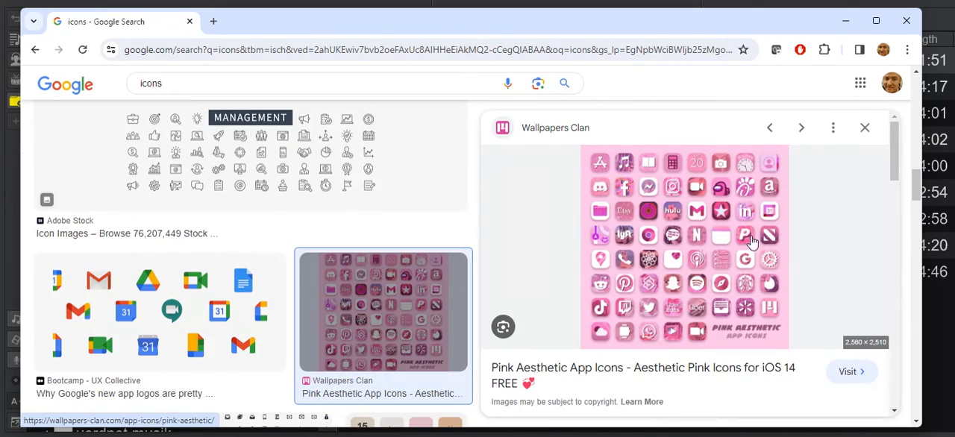
mouse_move(768, 185)
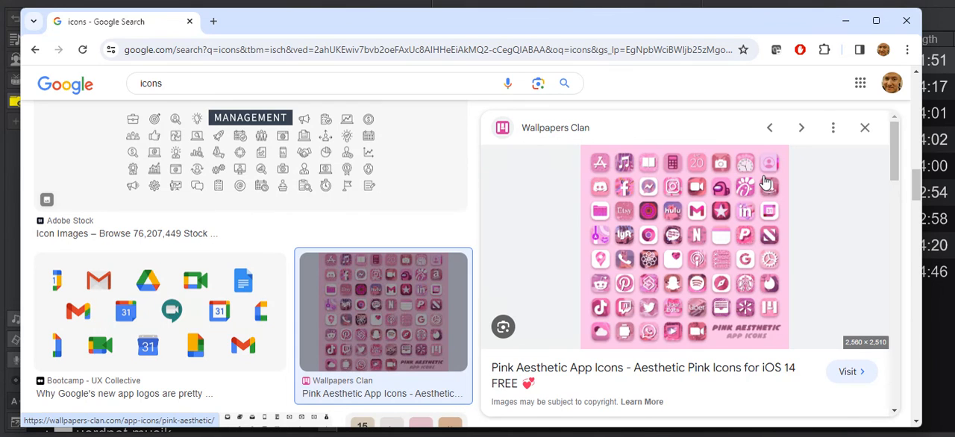
mouse_move(812, 13)
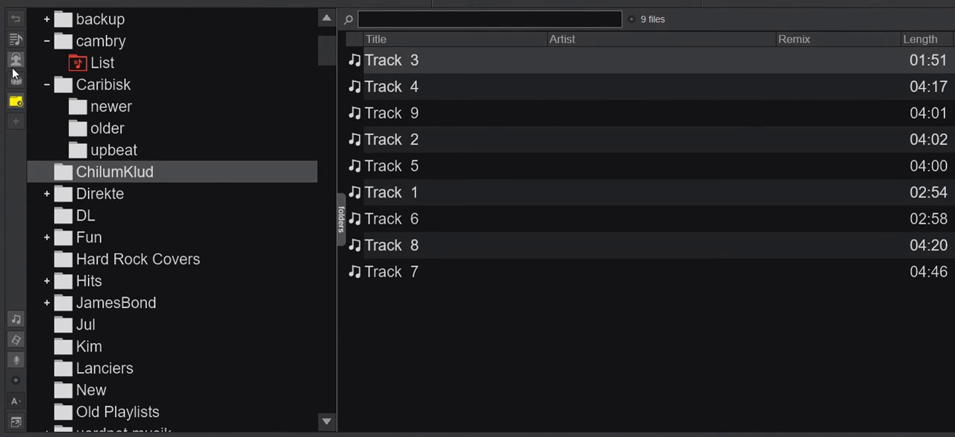
mouse_move(14, 103)
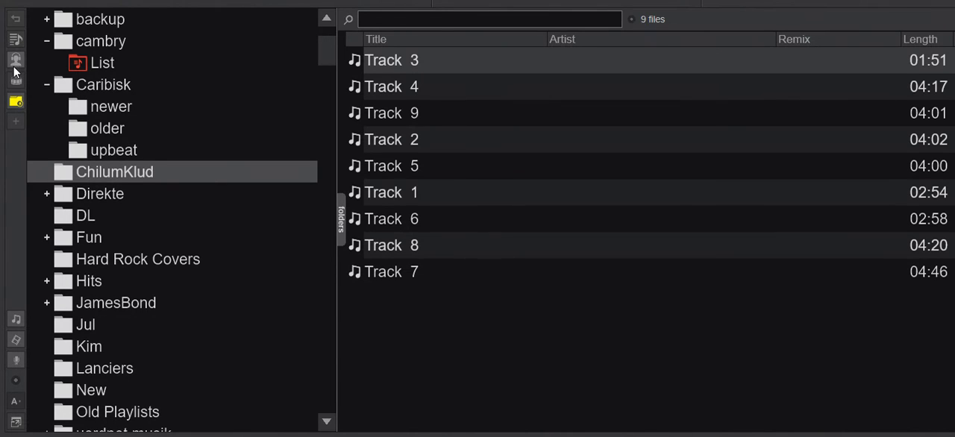
mouse_move(15, 81)
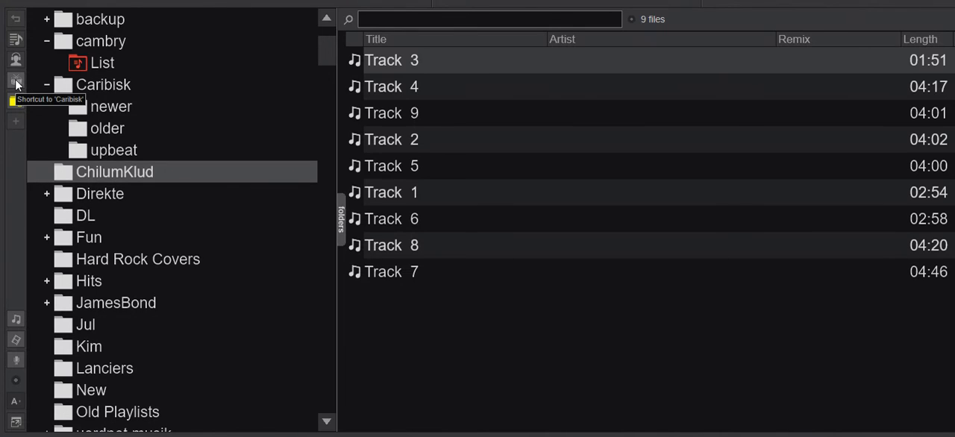
mouse_move(16, 124)
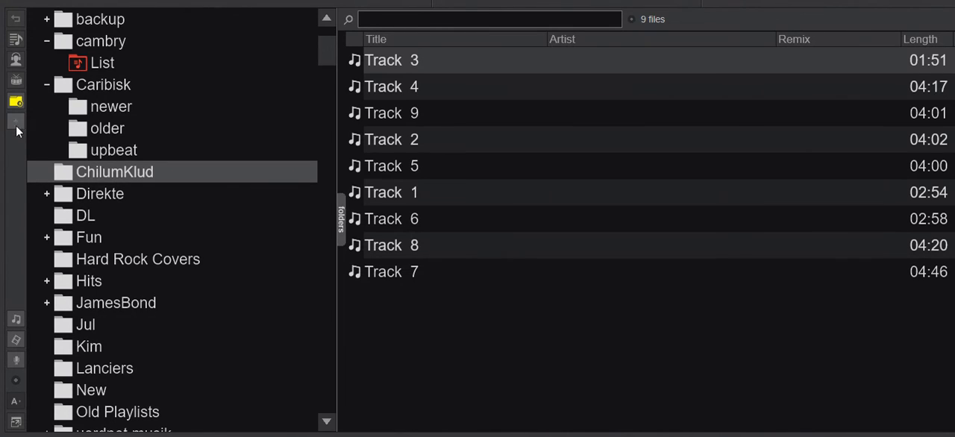